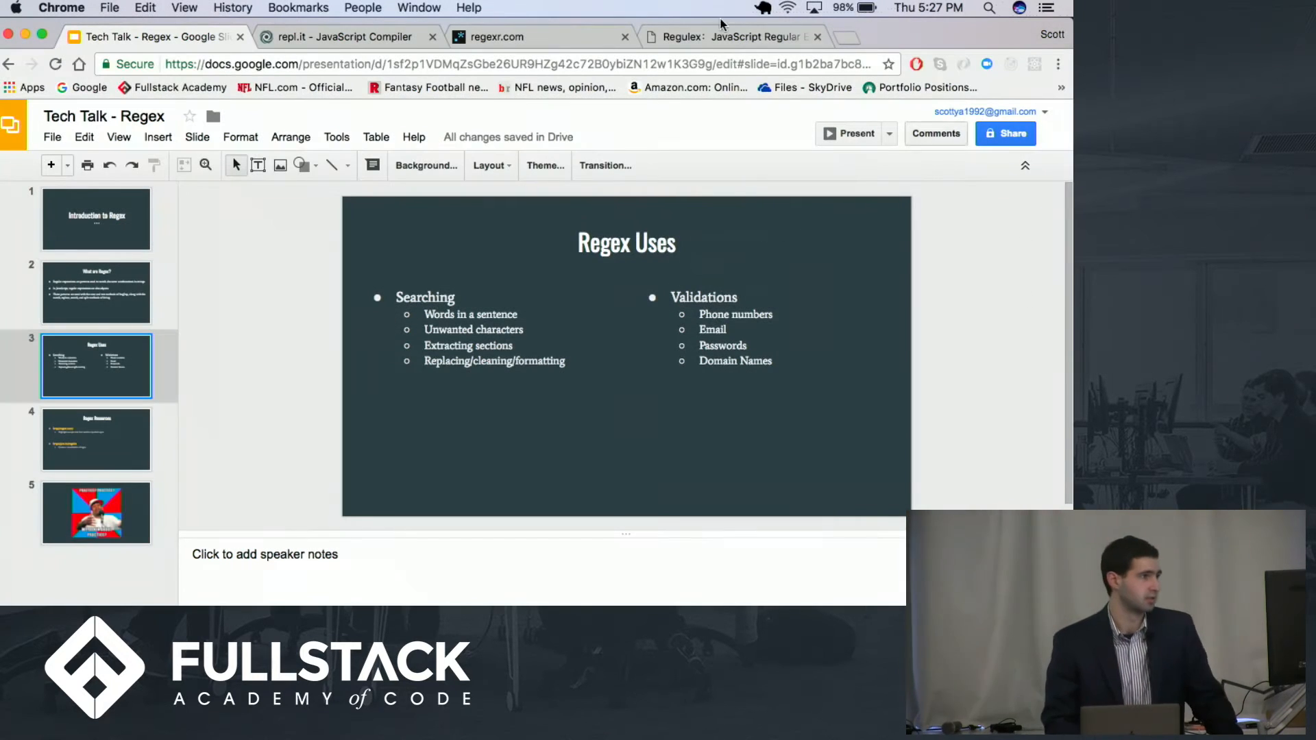
Switch from the Regex Uses slide to the repl.it JavaScript matcher script tab.
click(344, 36)
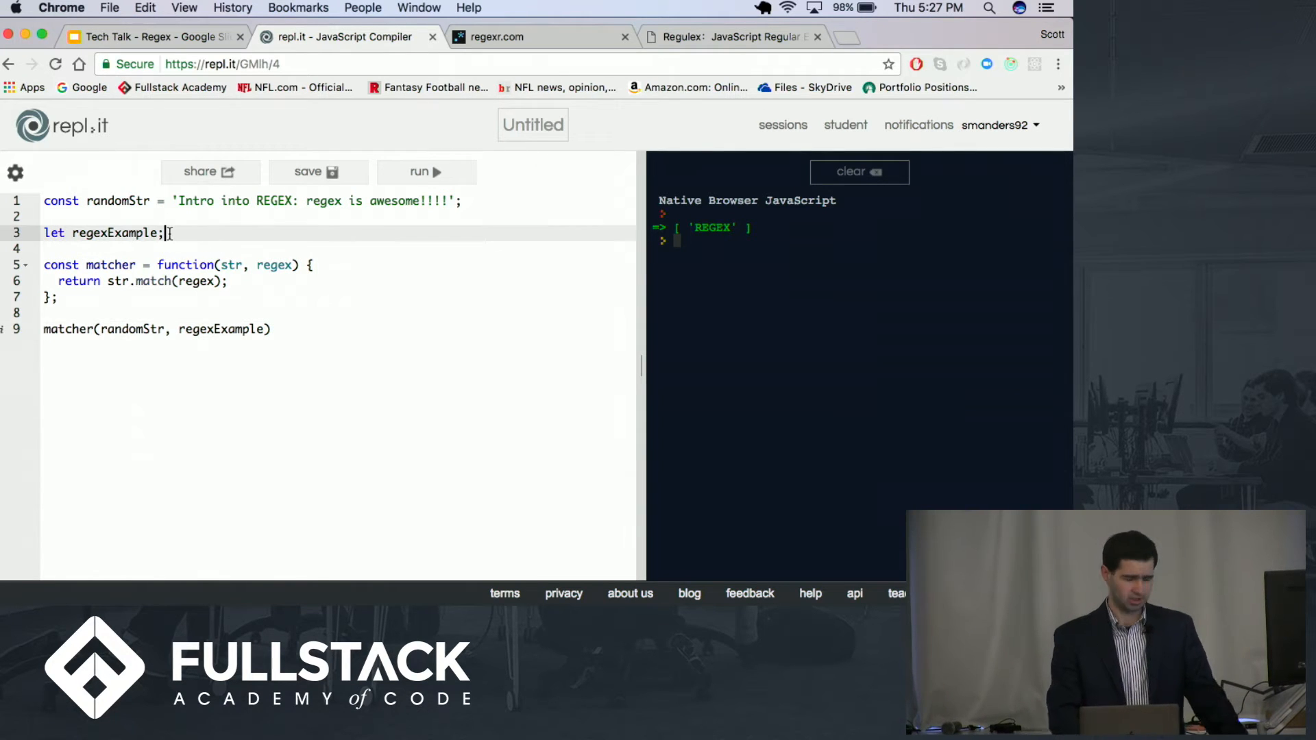
Assign regexExample the literal /regex/ and run it to match 'regex' at index 18.
key(Backspace)
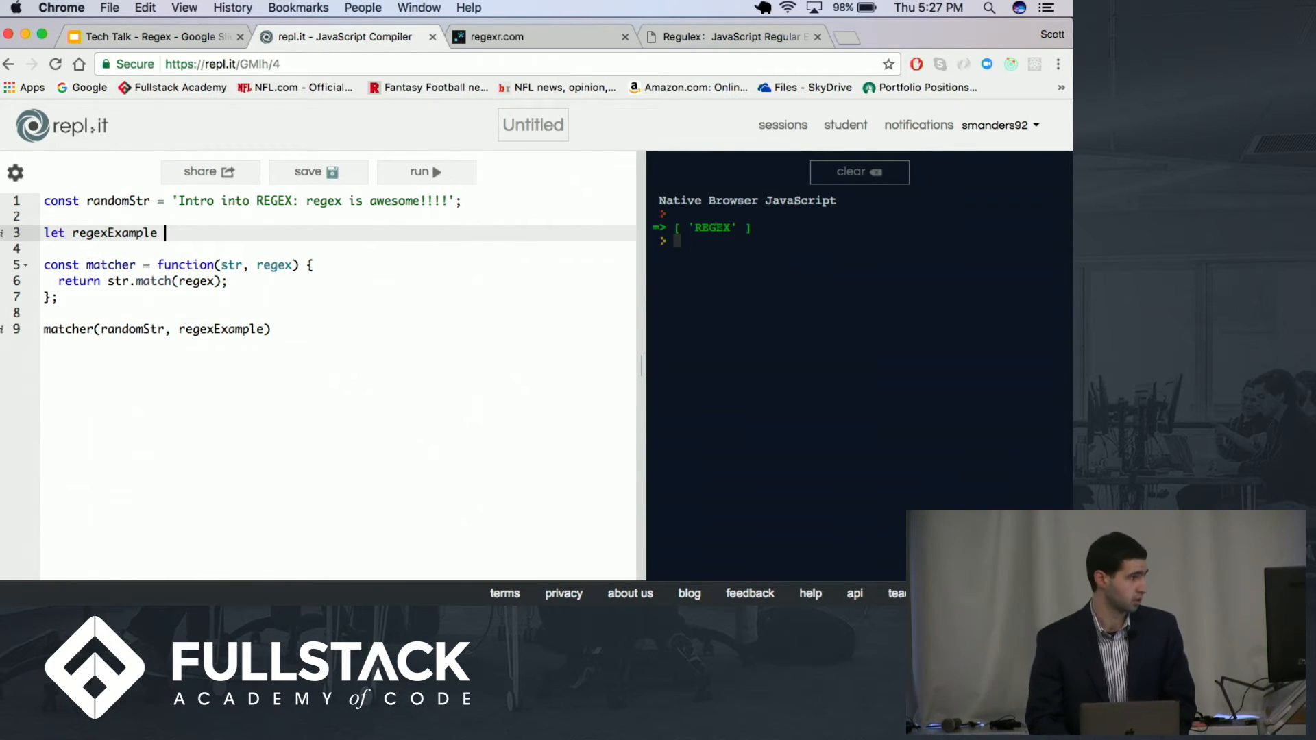
text(=)
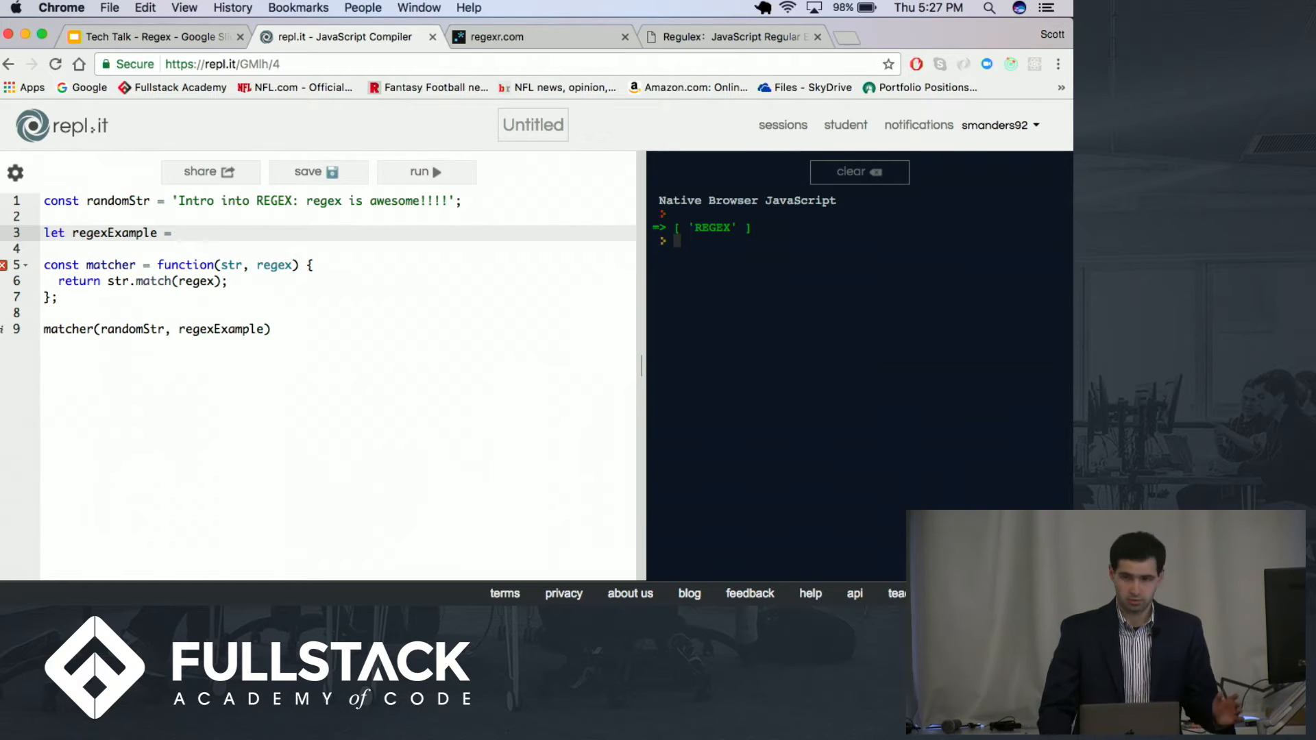
text(//)
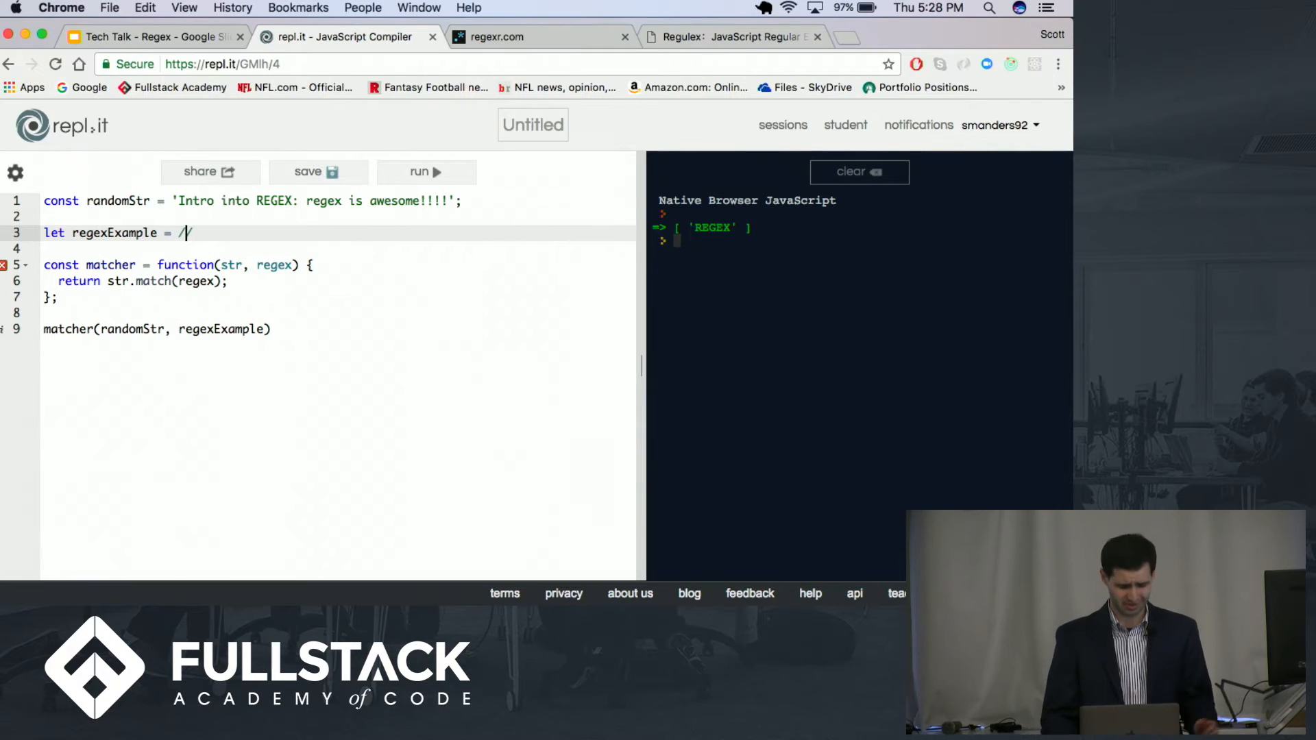
text(regez/)
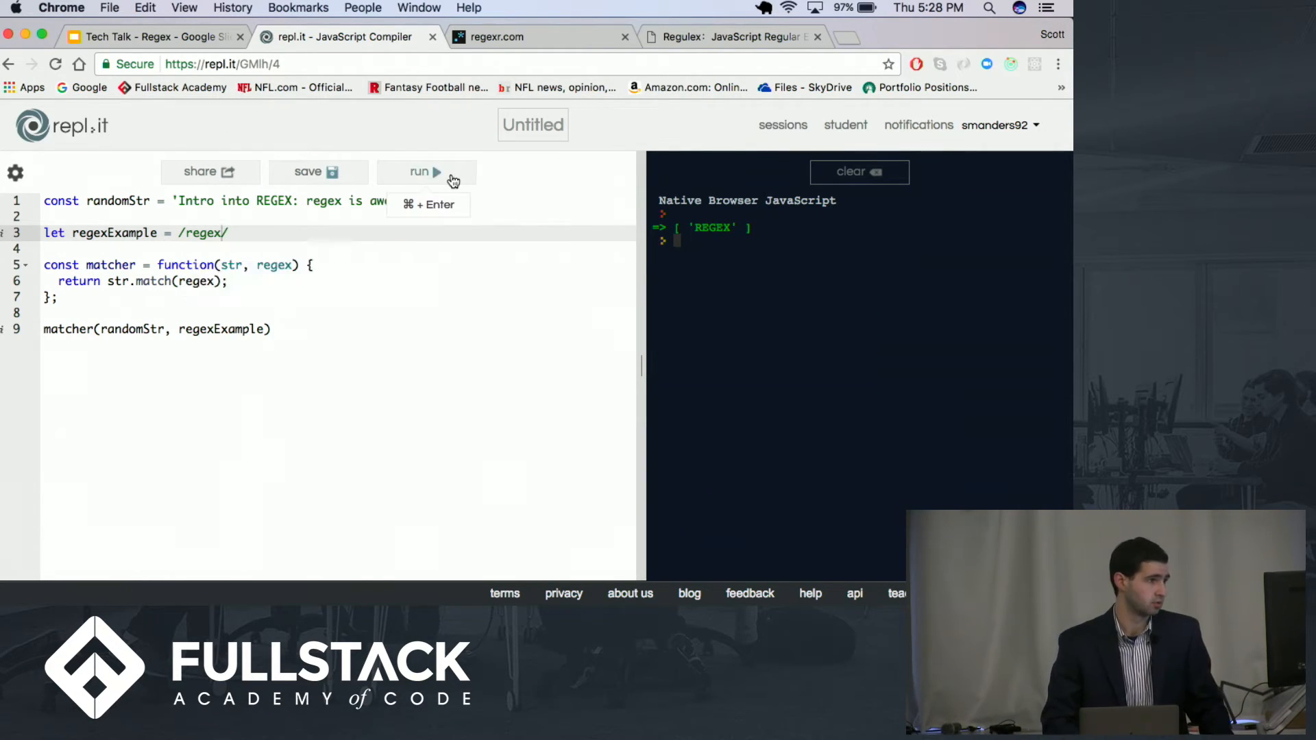
click(425, 172)
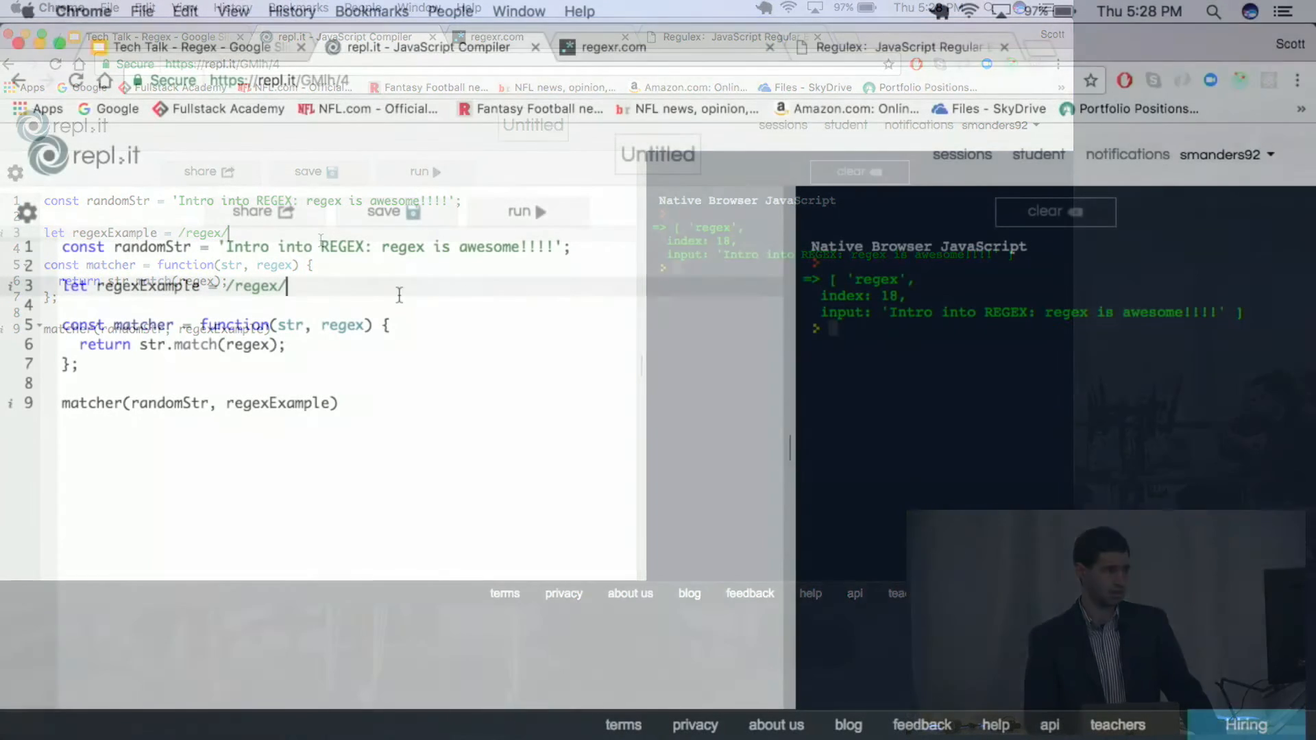
Add the i and g flags so the run matches both 'REGEX' and 'regex'.
text(i)
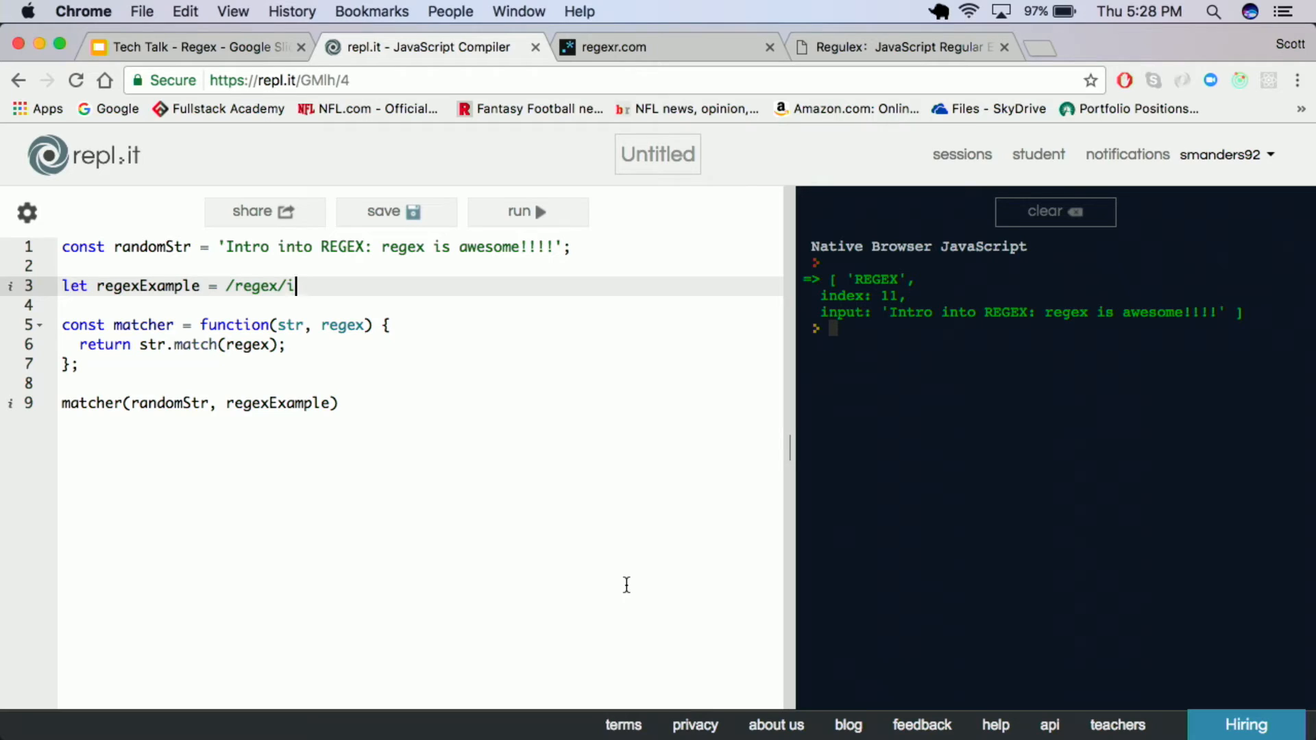
mouse_move(536, 486)
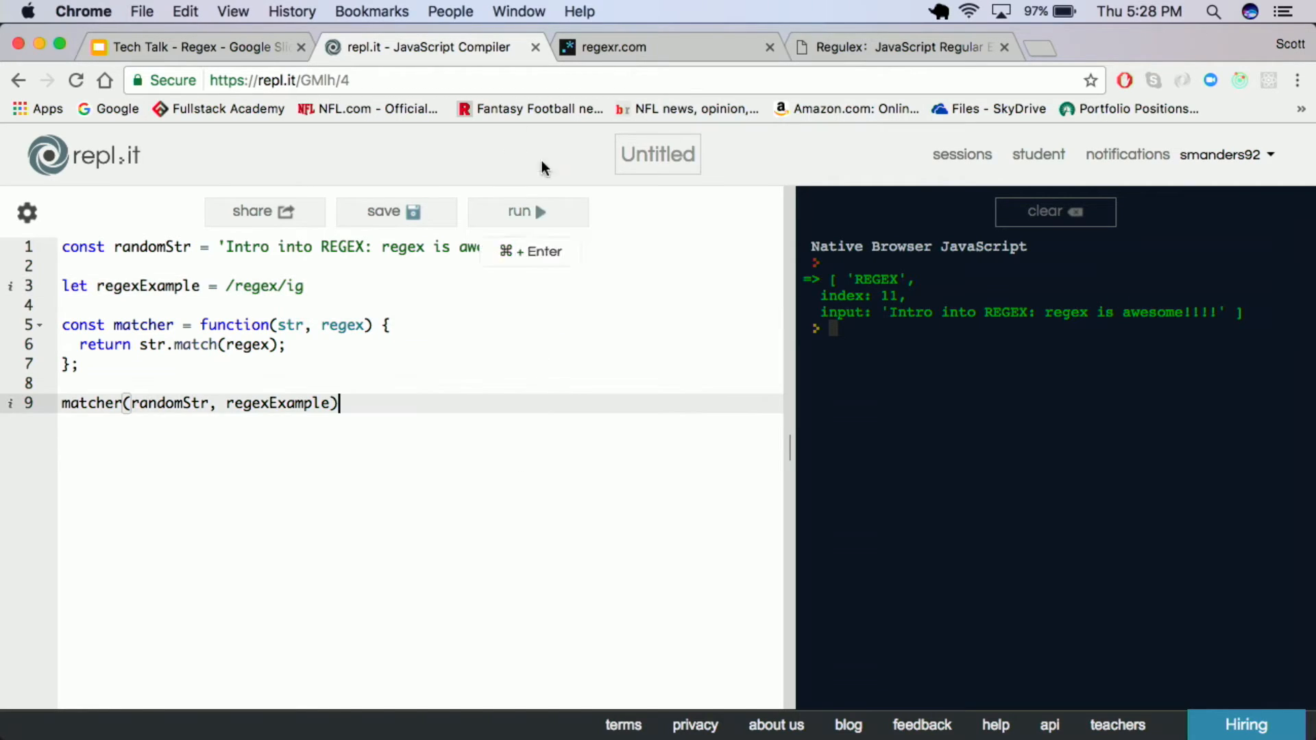
click(527, 211)
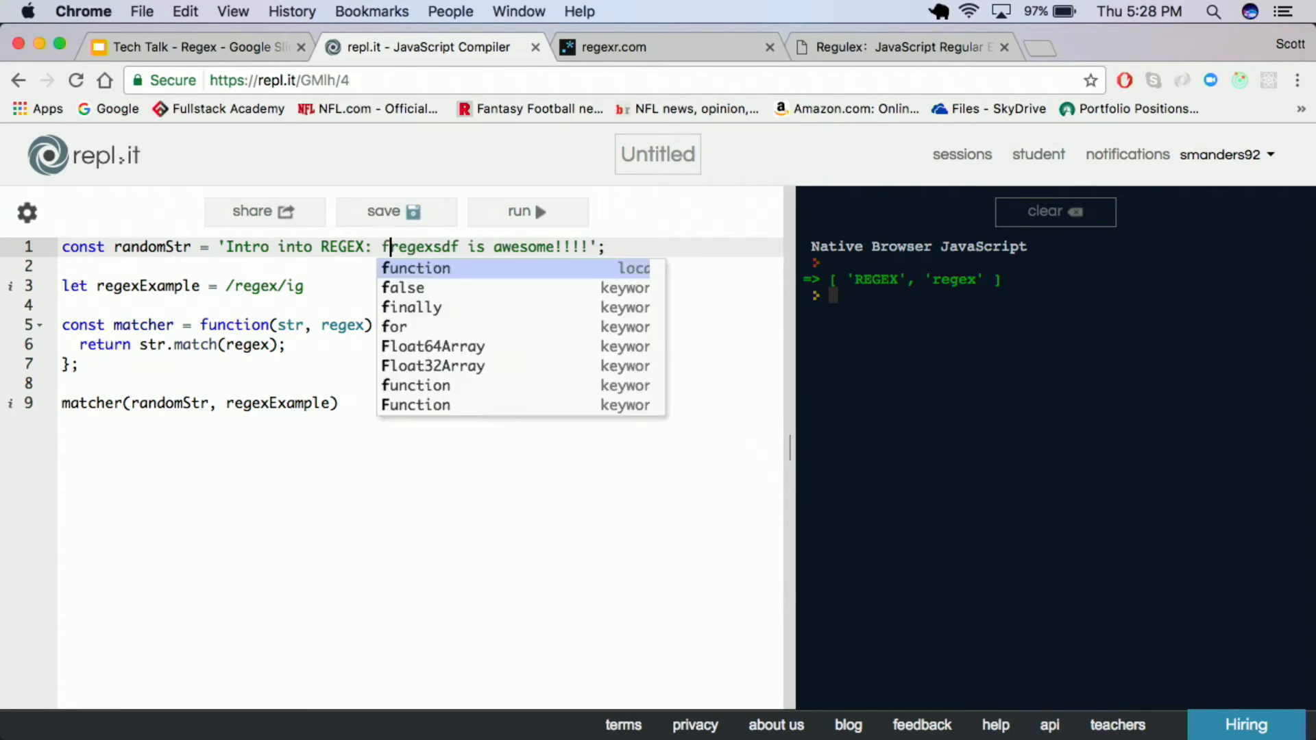
Embed regex in fsdfregexsdf, test the /in/ig pattern, then restore /regex/ig.
text(sdf)
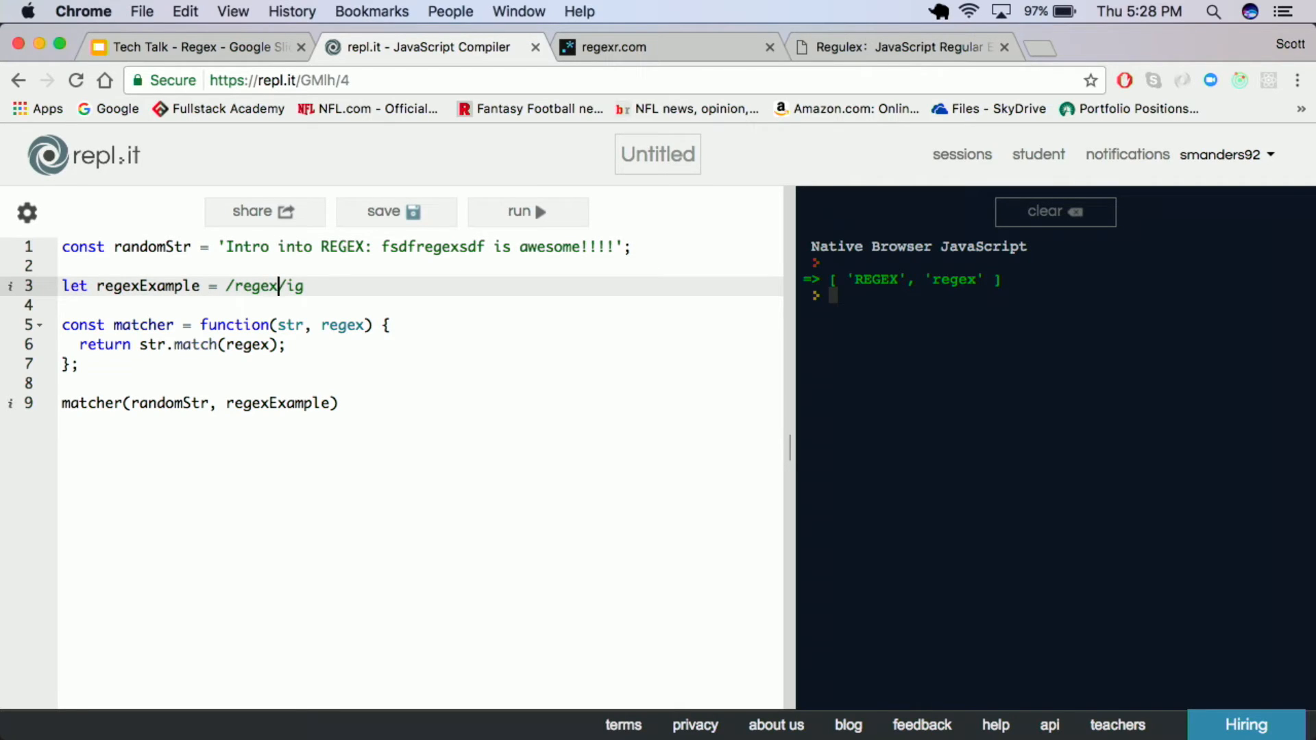
key(Backspace)
text(in)
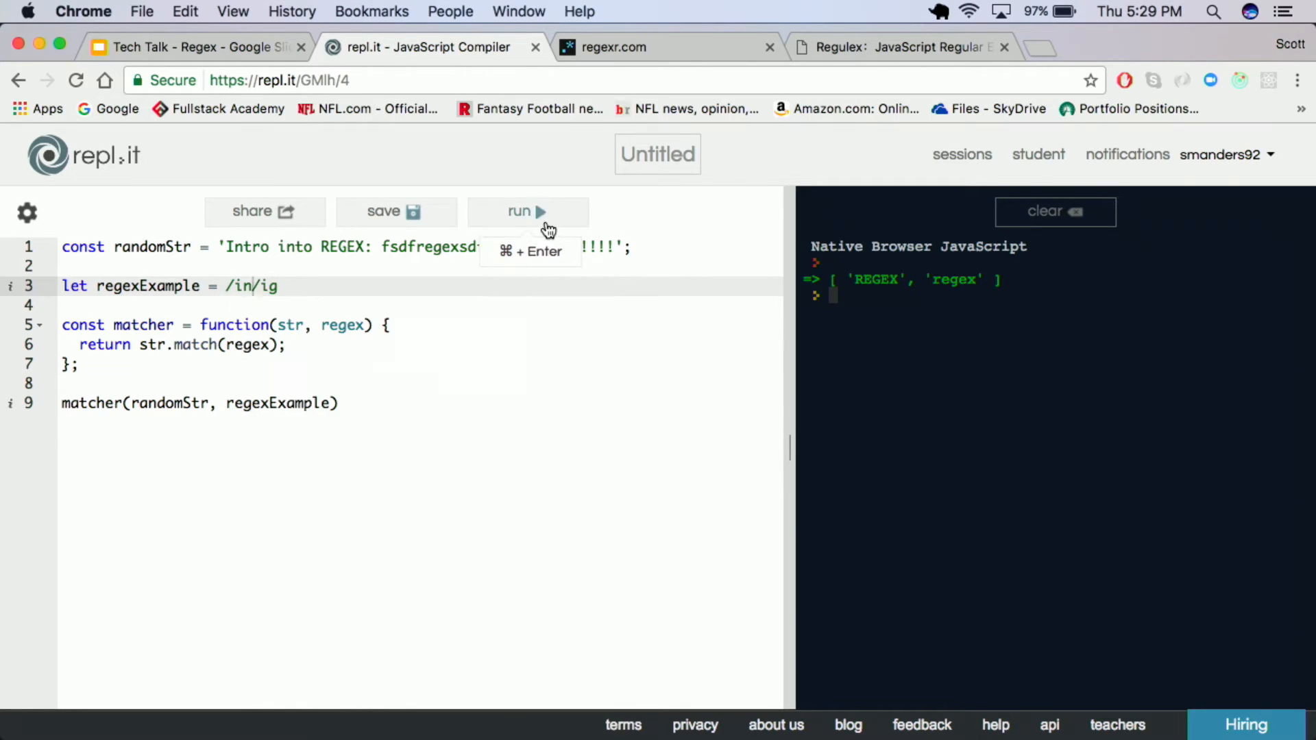
click(527, 211)
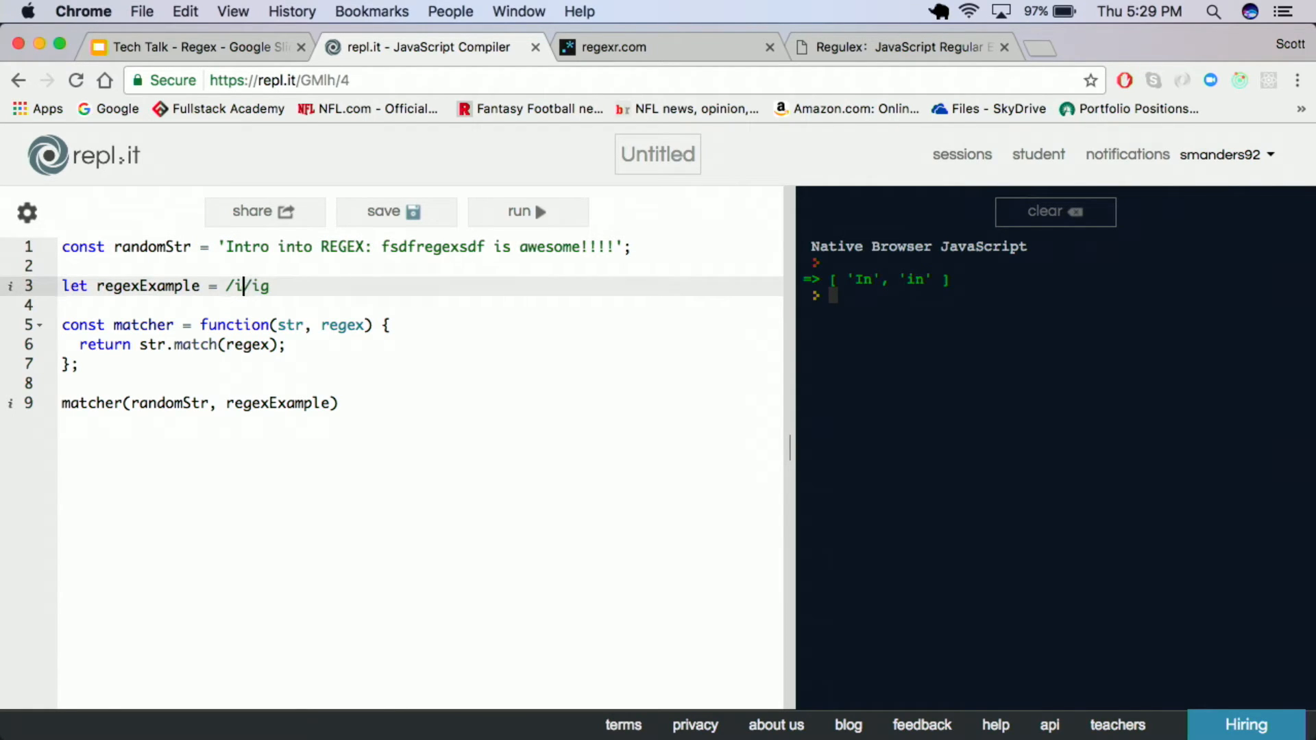
text(regex)
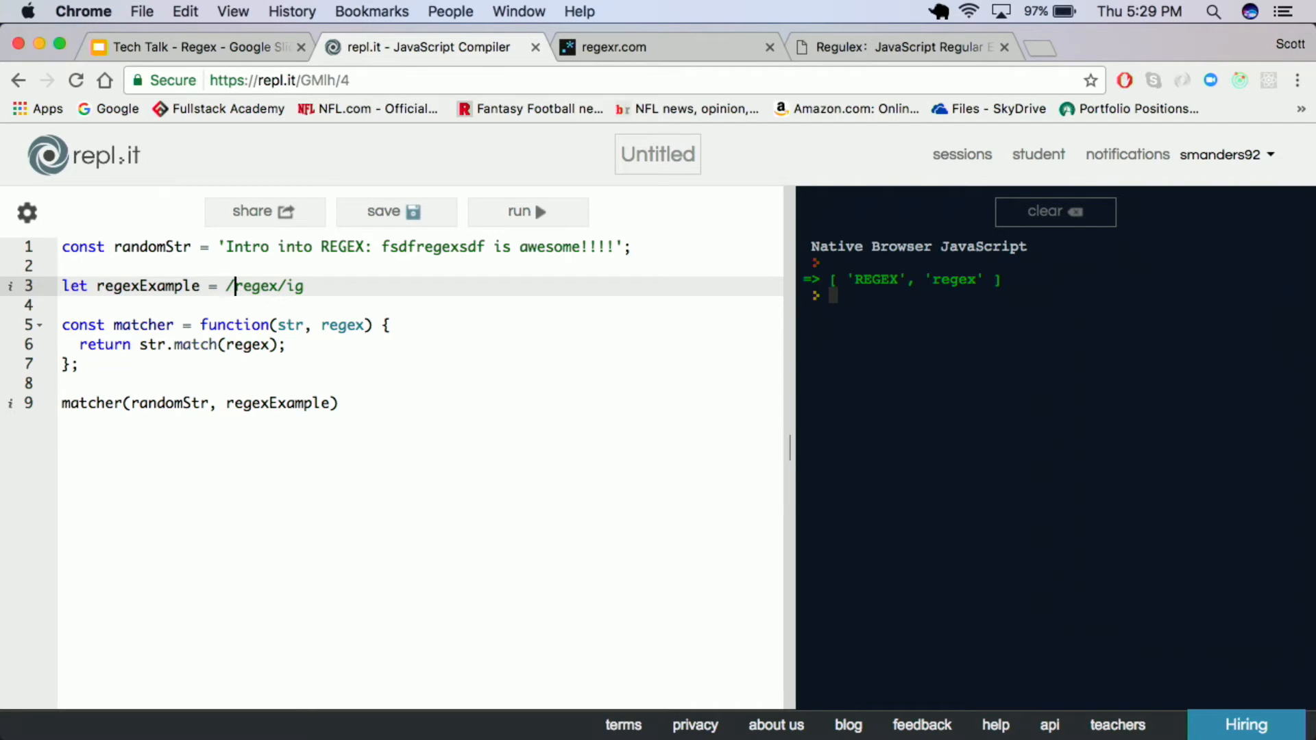
Wrap the pattern as /\bregex\b/ig so only the standalone 'REGEX' matches.
text(\b)
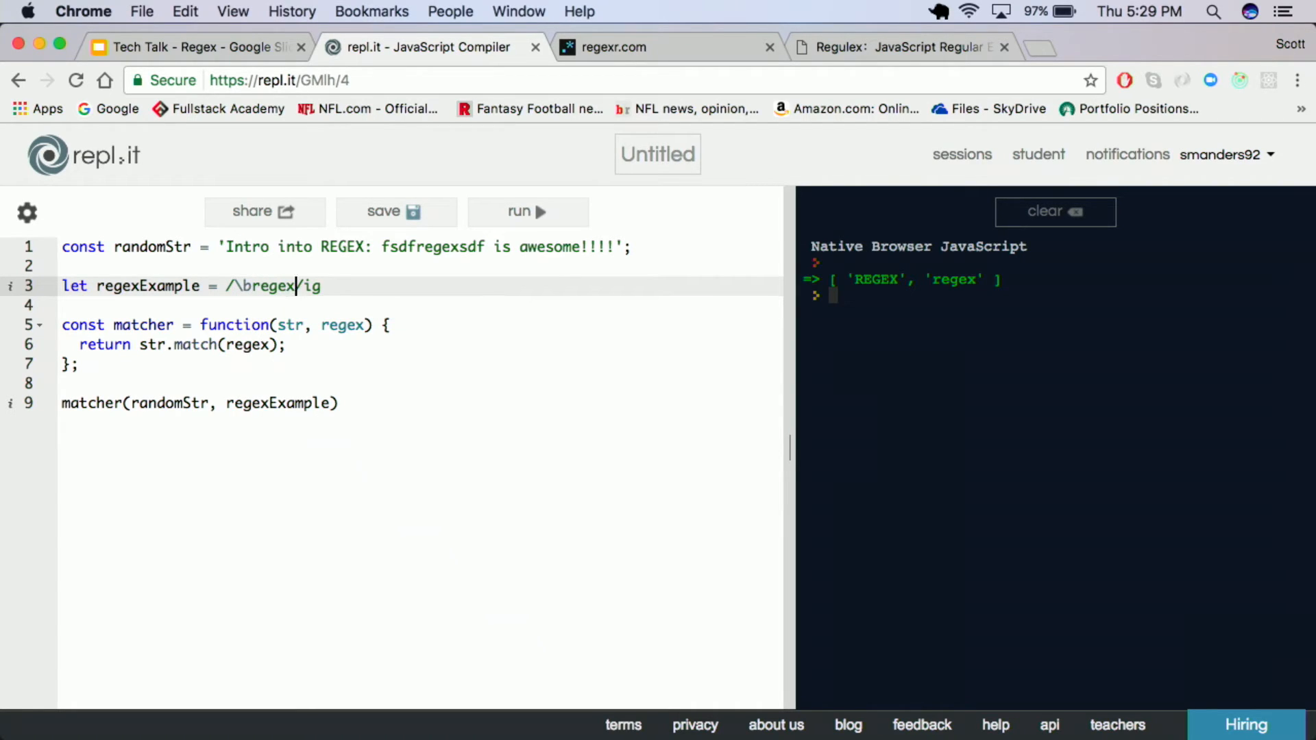
text(\b)
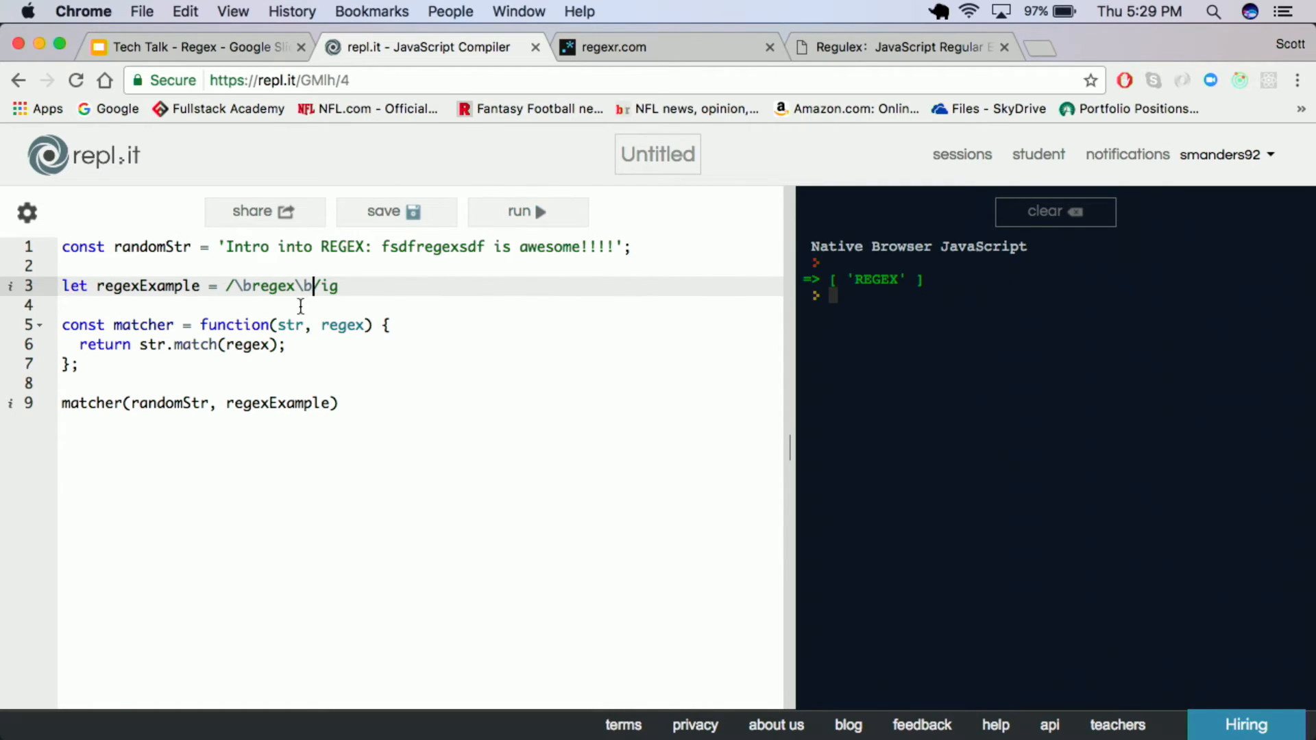
click(357, 247)
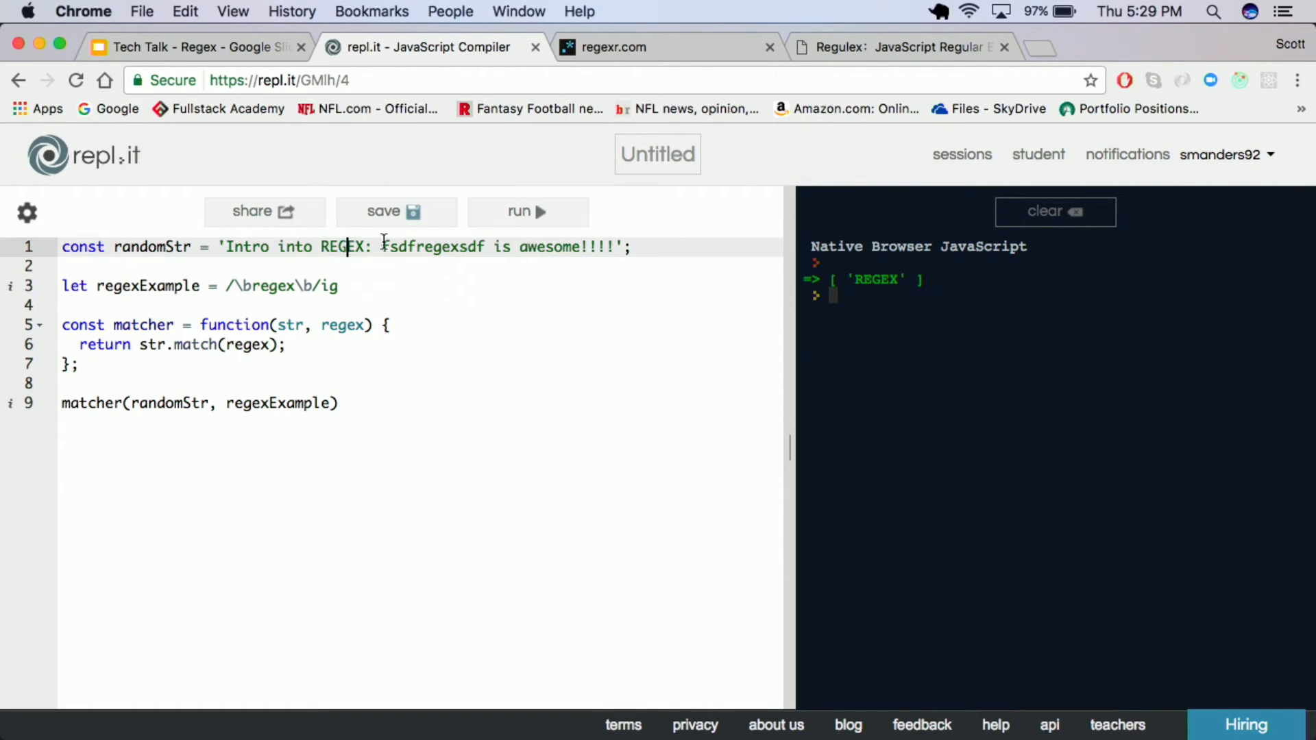
mouse_move(397, 211)
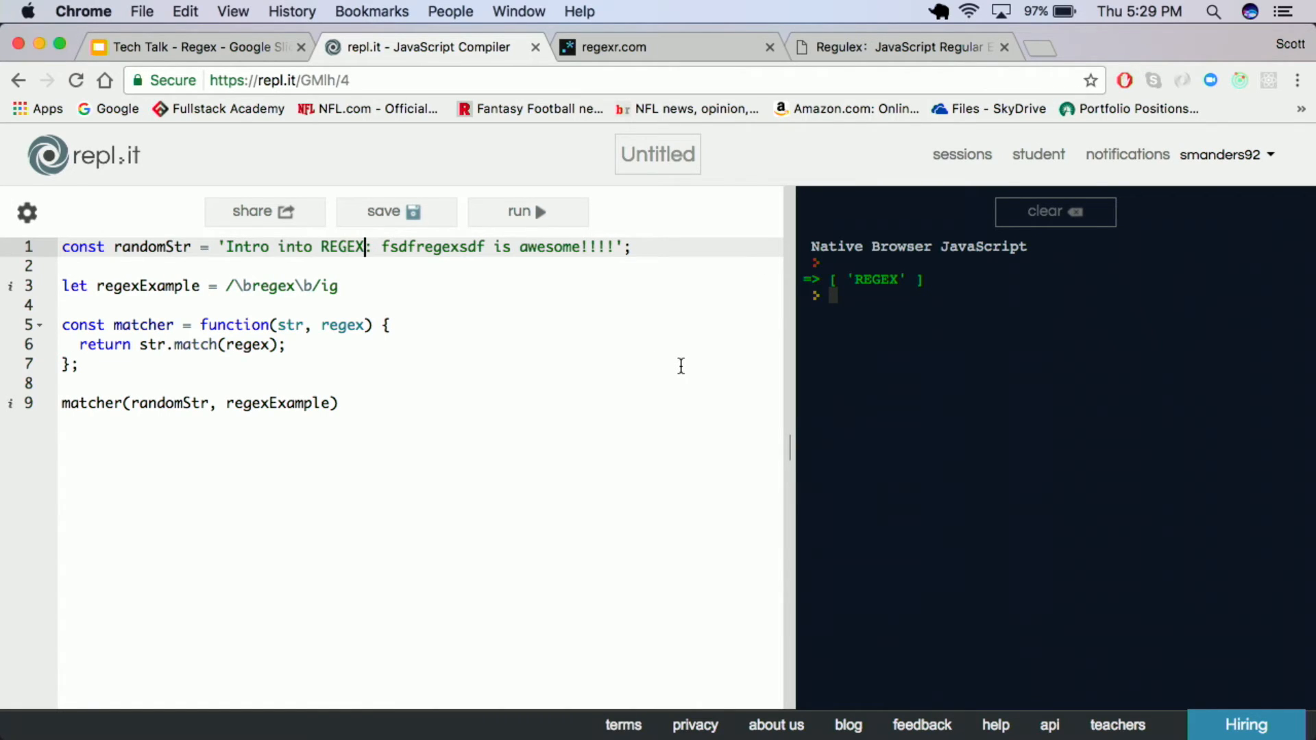
click(340, 286)
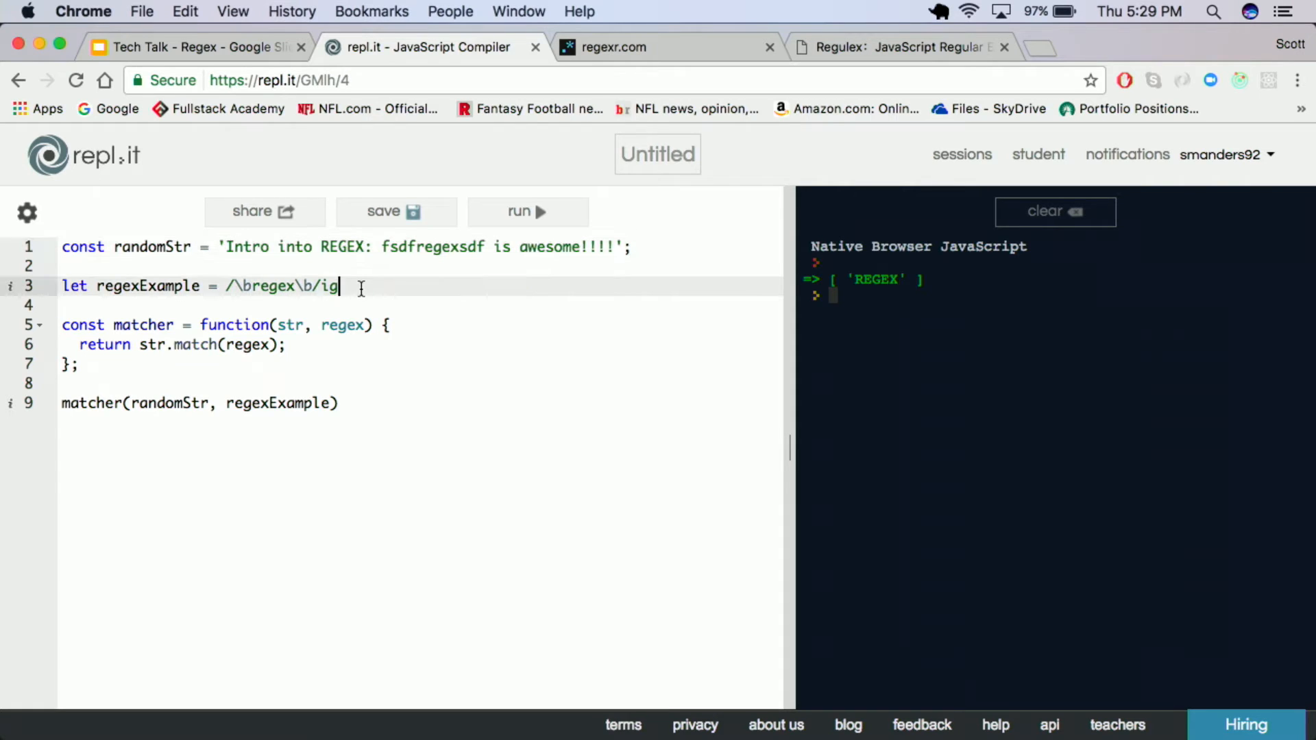
mouse_move(445, 324)
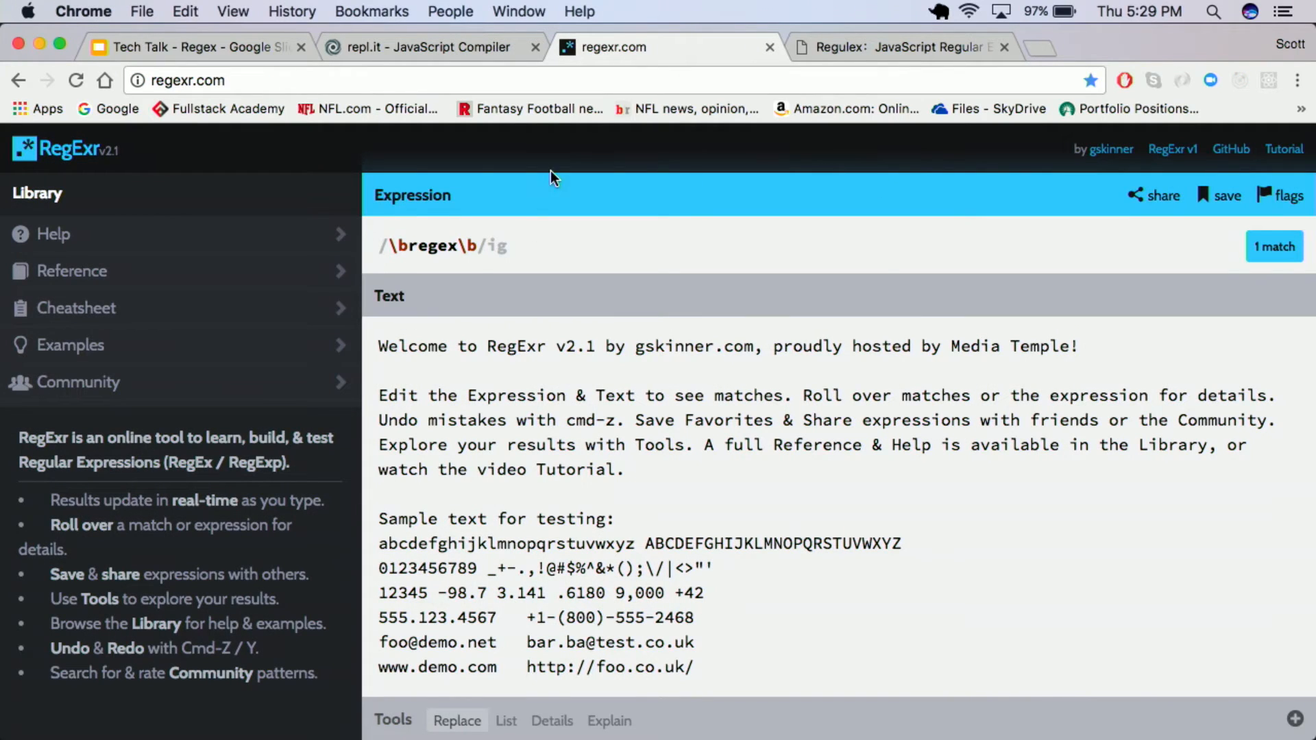
mouse_move(523, 234)
text(Intro into REGEX: regex awesome!!!!)
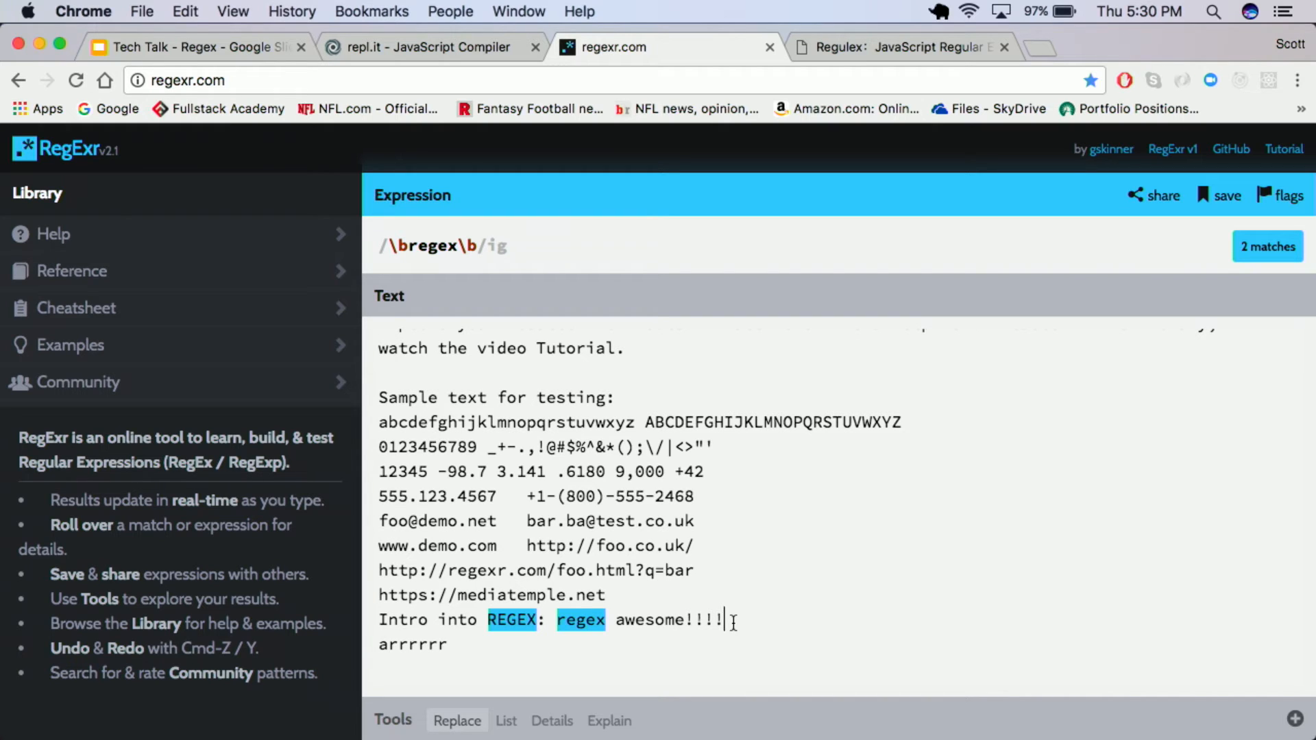
mouse_move(482, 246)
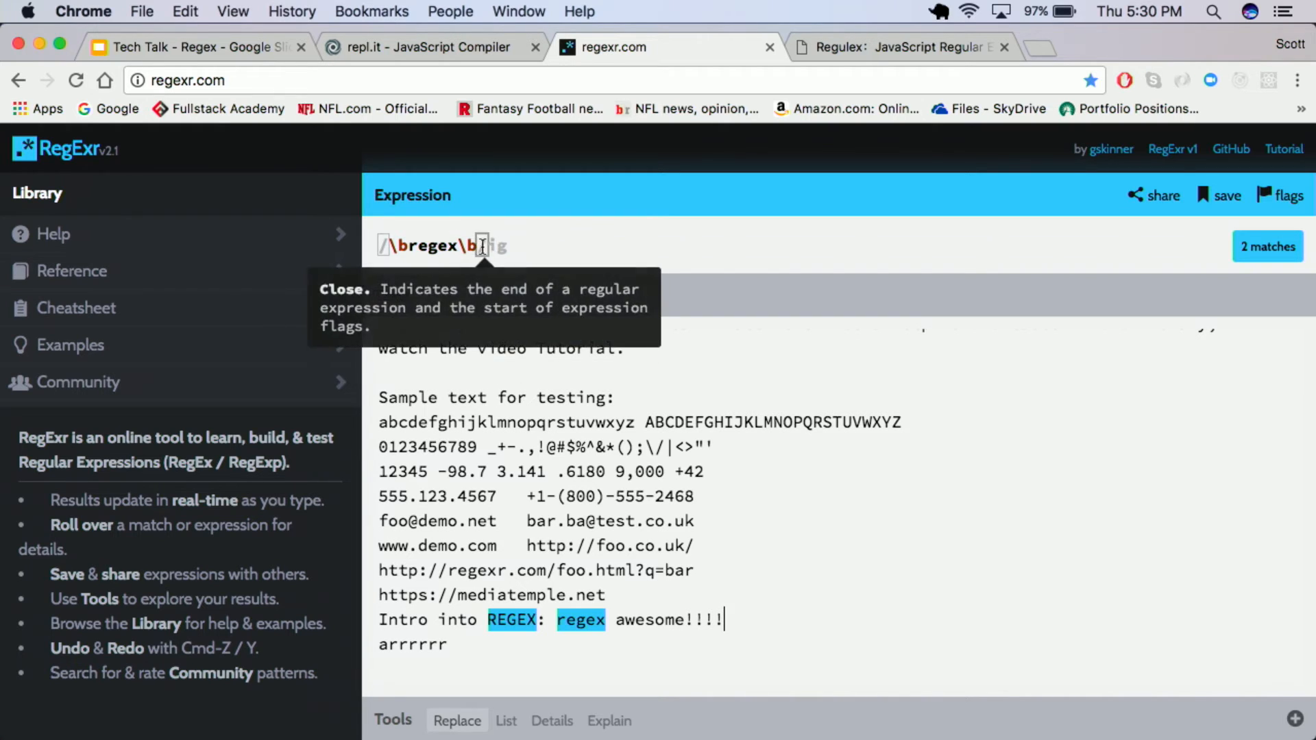
Clear the /\bregex\b/ig expression in RegExr, leaving an empty //ig.
key(Backspace)
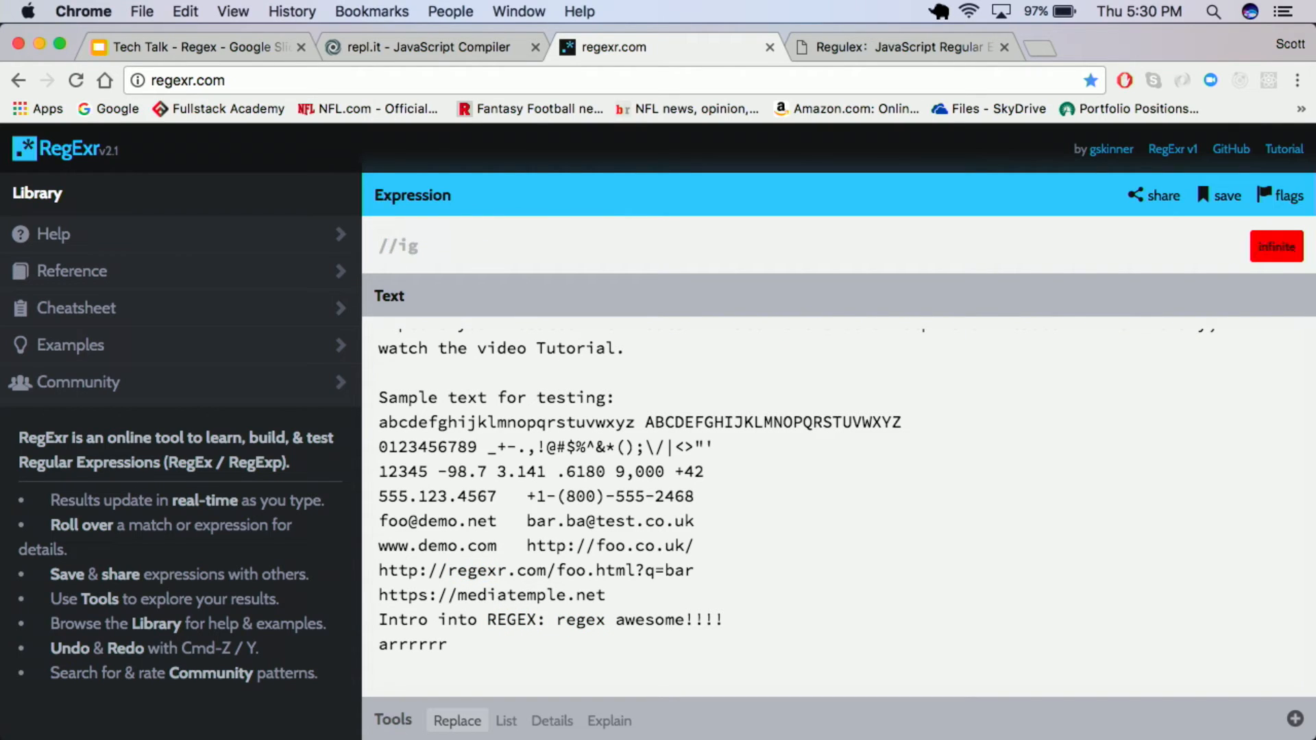
Drop the i and g flags and enter the lowercase character set [a-z].
click(1286, 195)
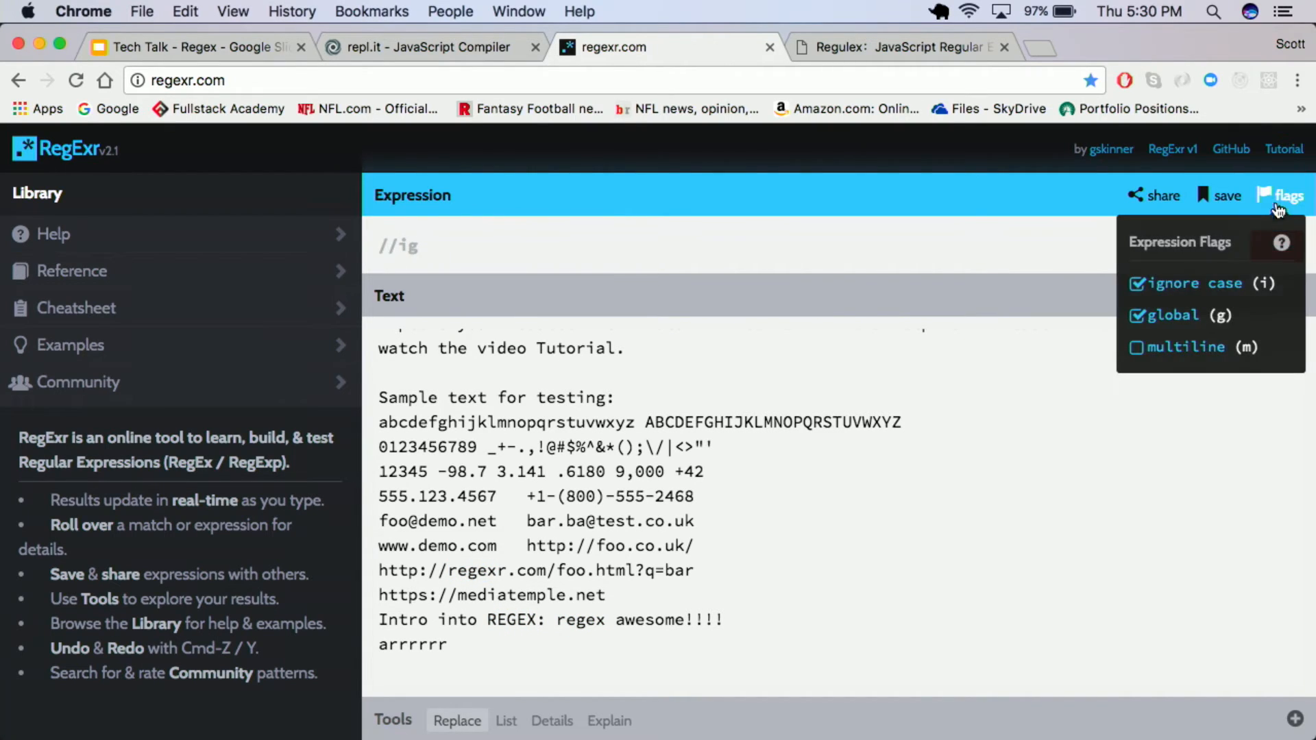
click(1138, 282)
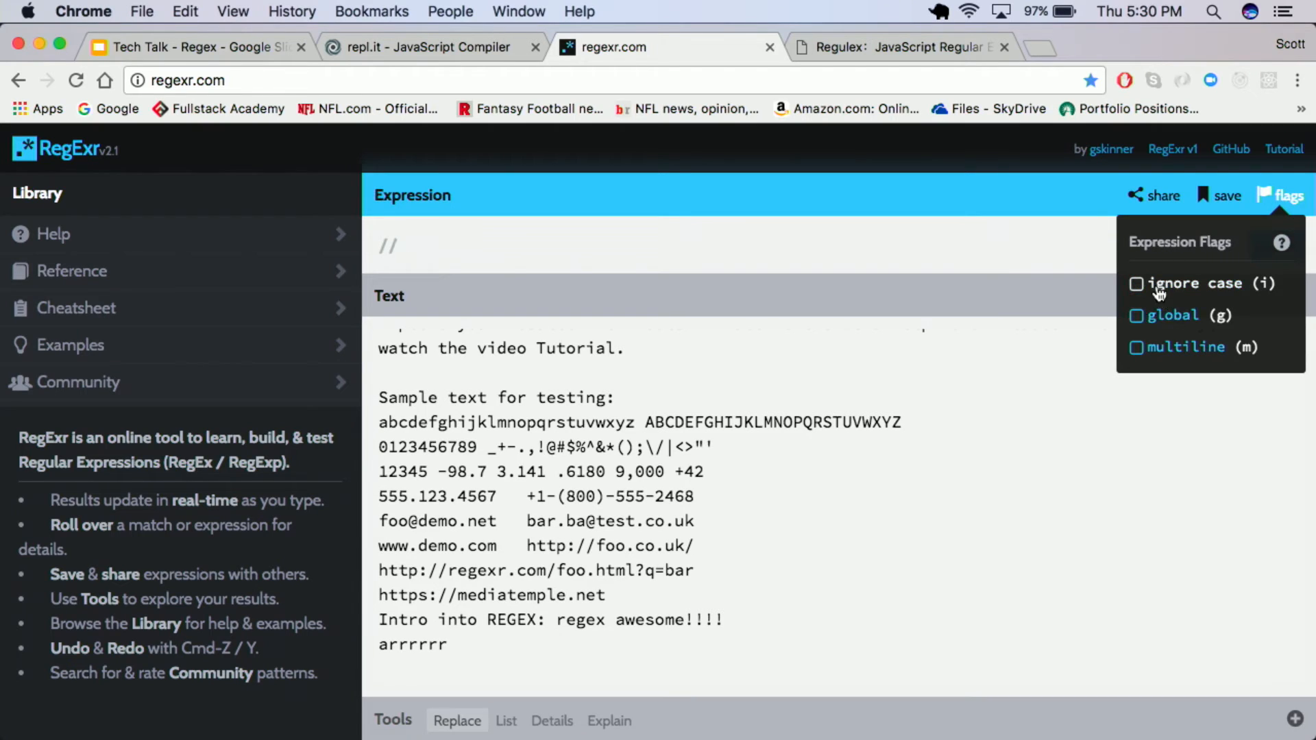
click(918, 352)
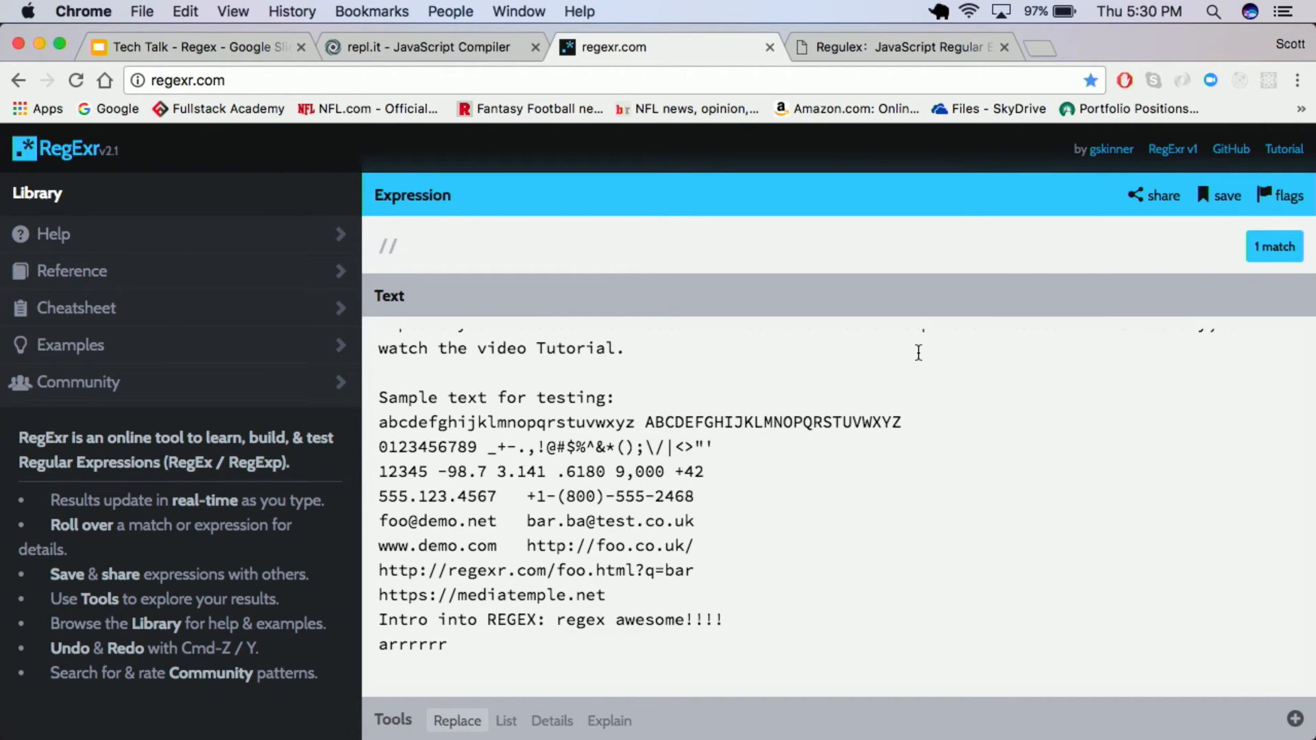
text([])
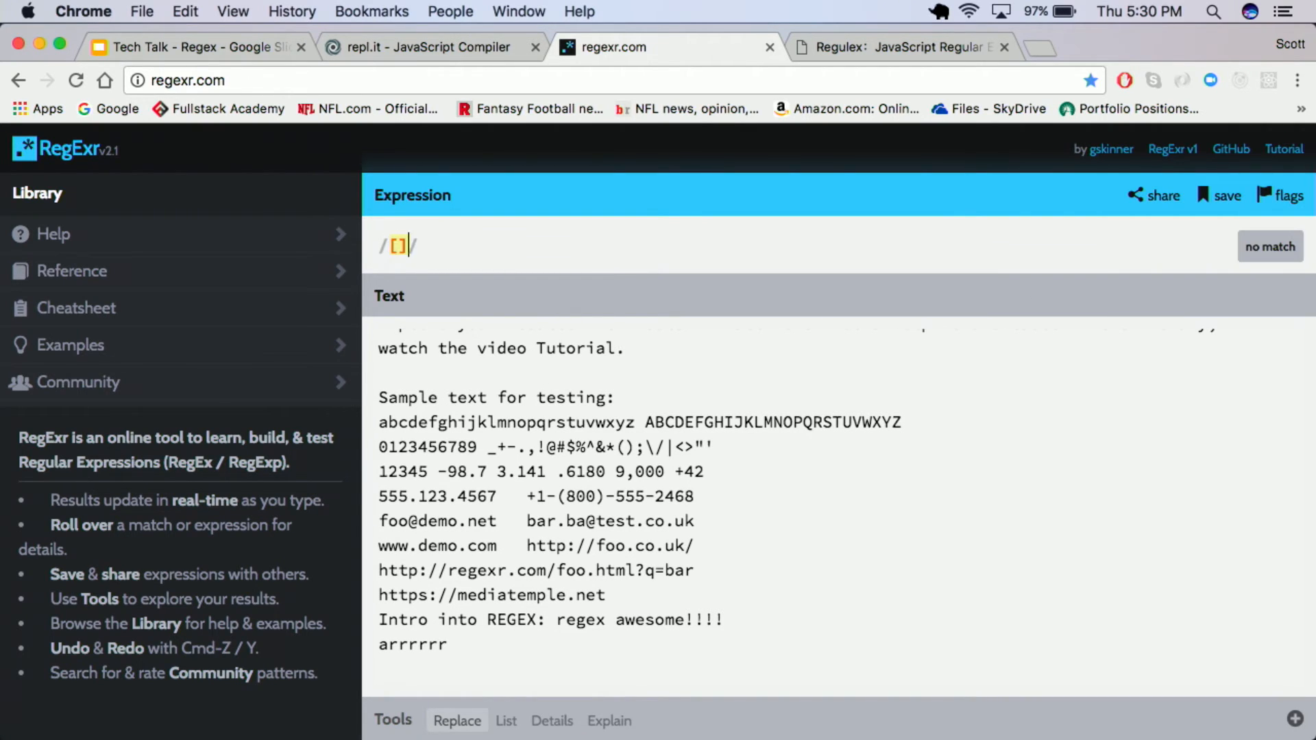
text(a-z)
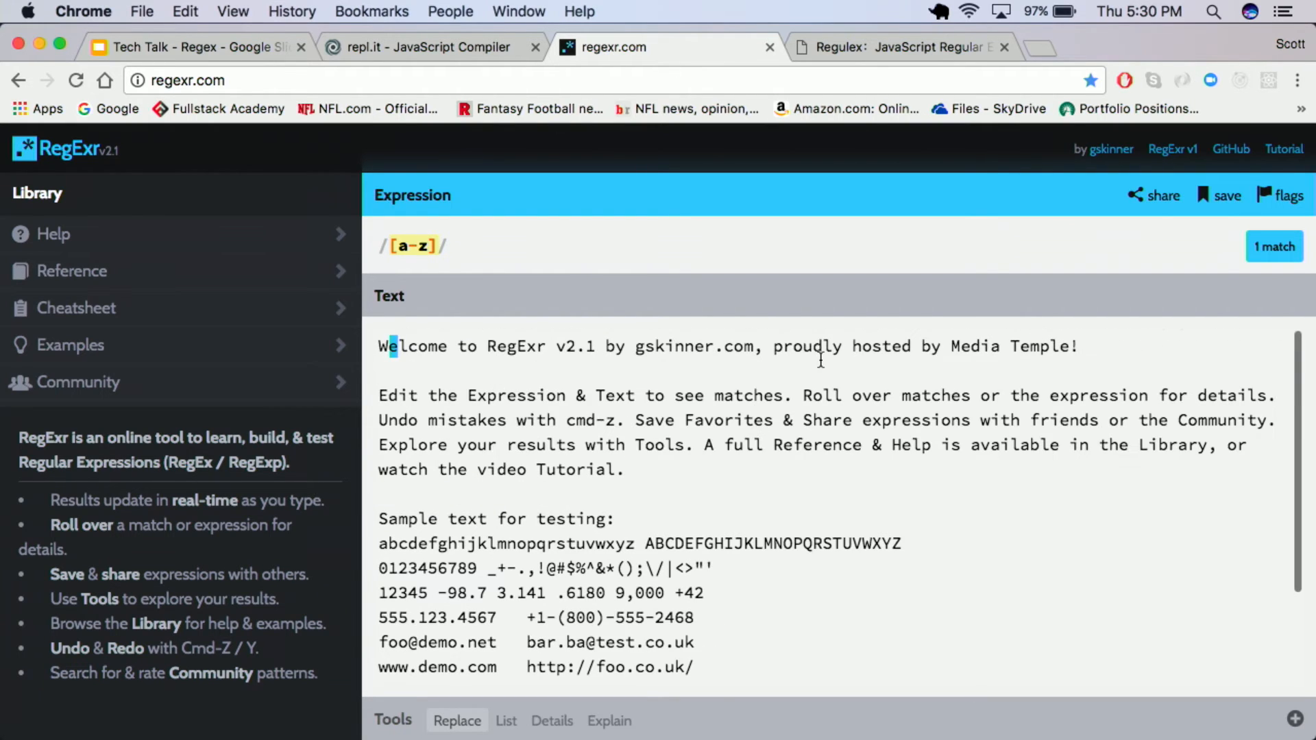
Briefly toggle global matching, then extend the set to [a-zA-Z] for both cases.
click(1280, 195)
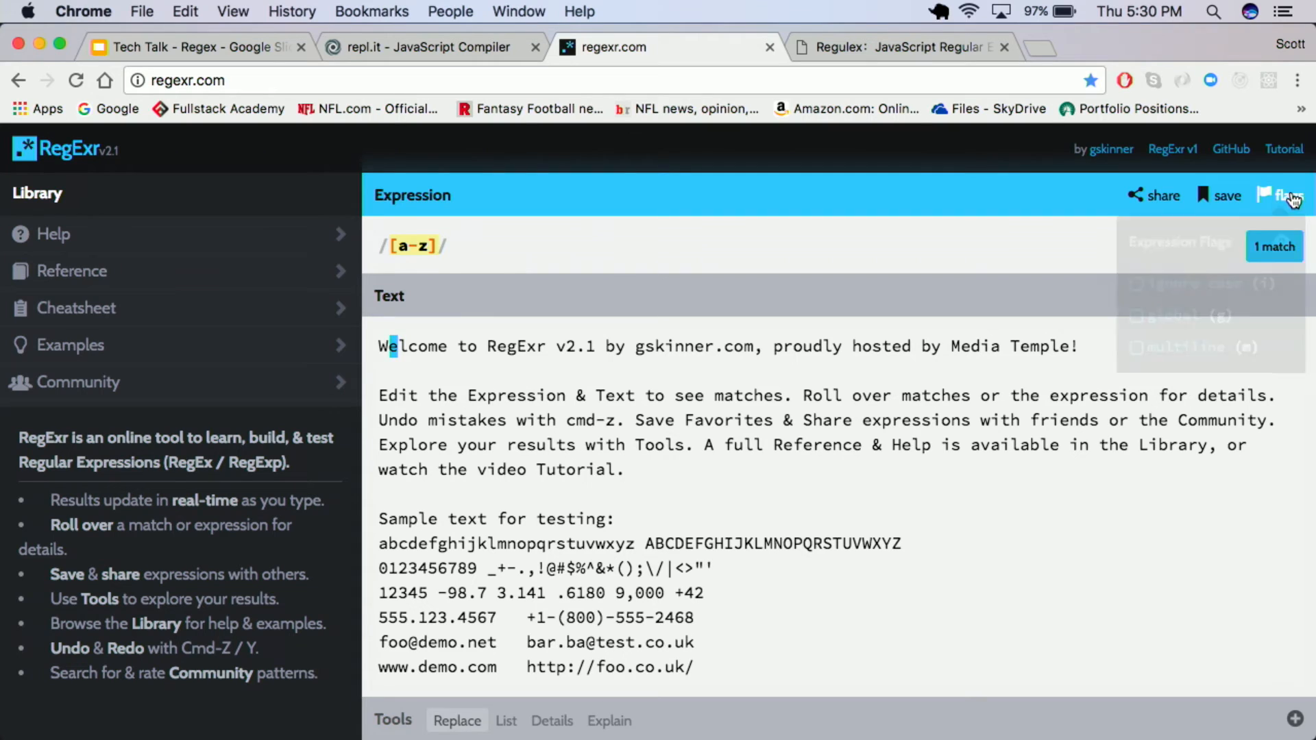
click(1281, 194)
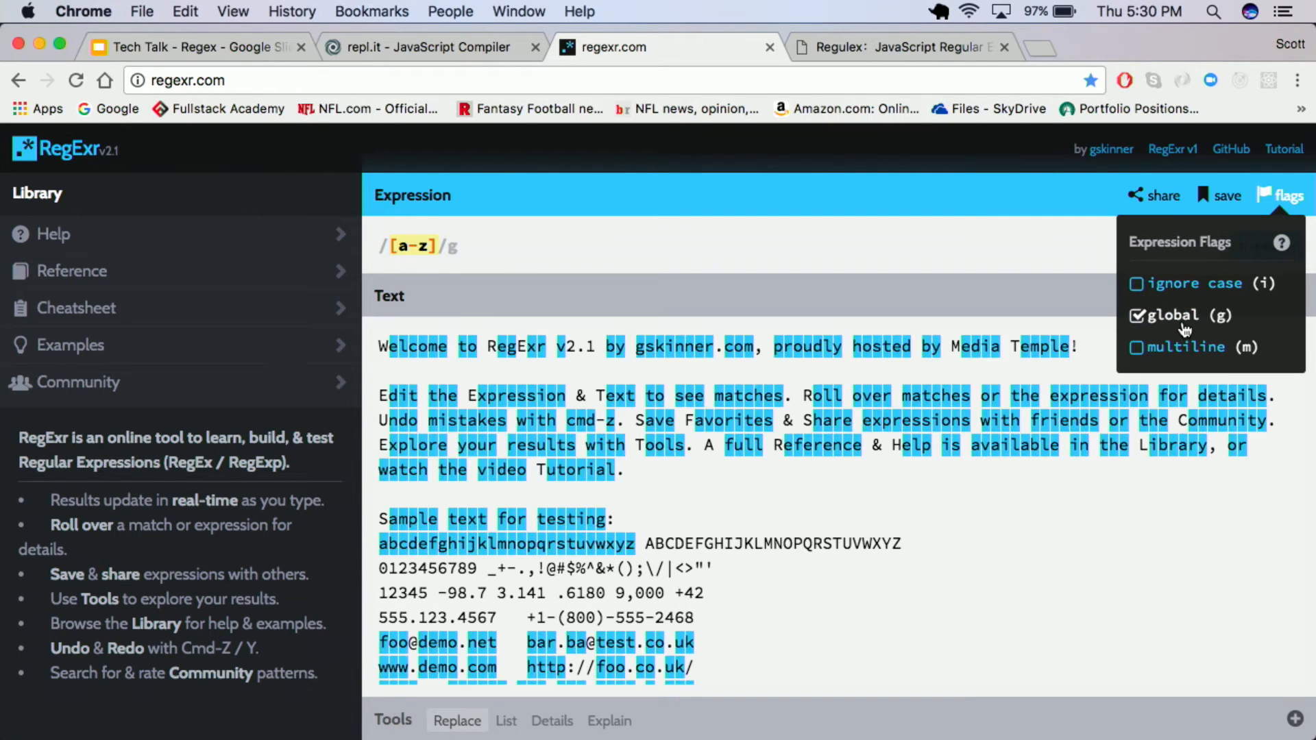
mouse_move(1182, 305)
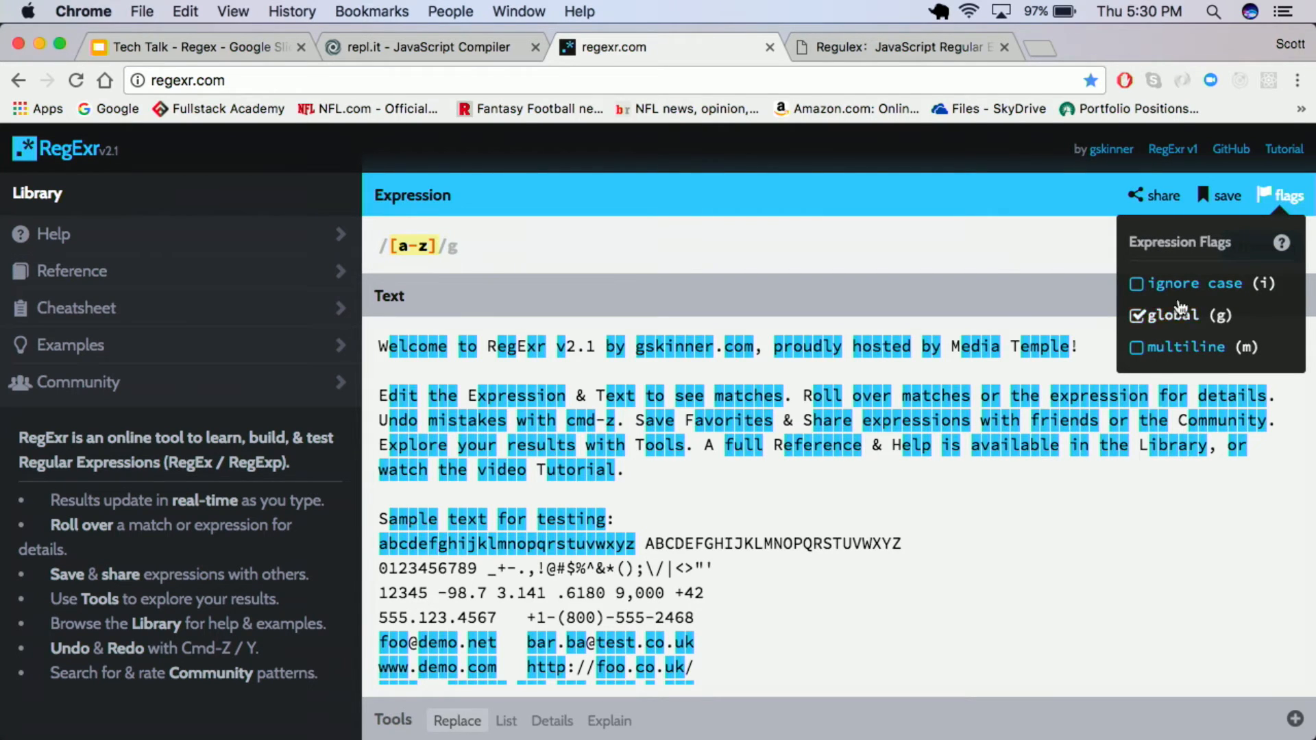
click(1140, 315)
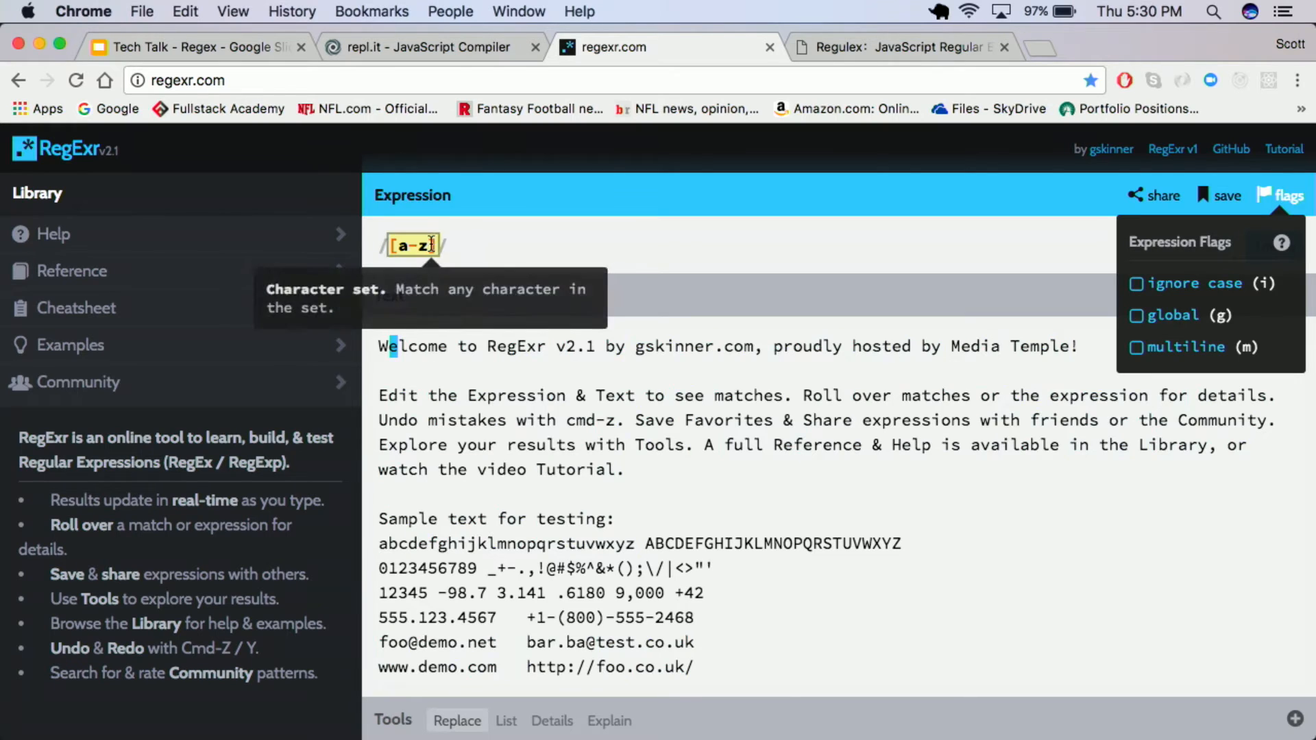
text(A)
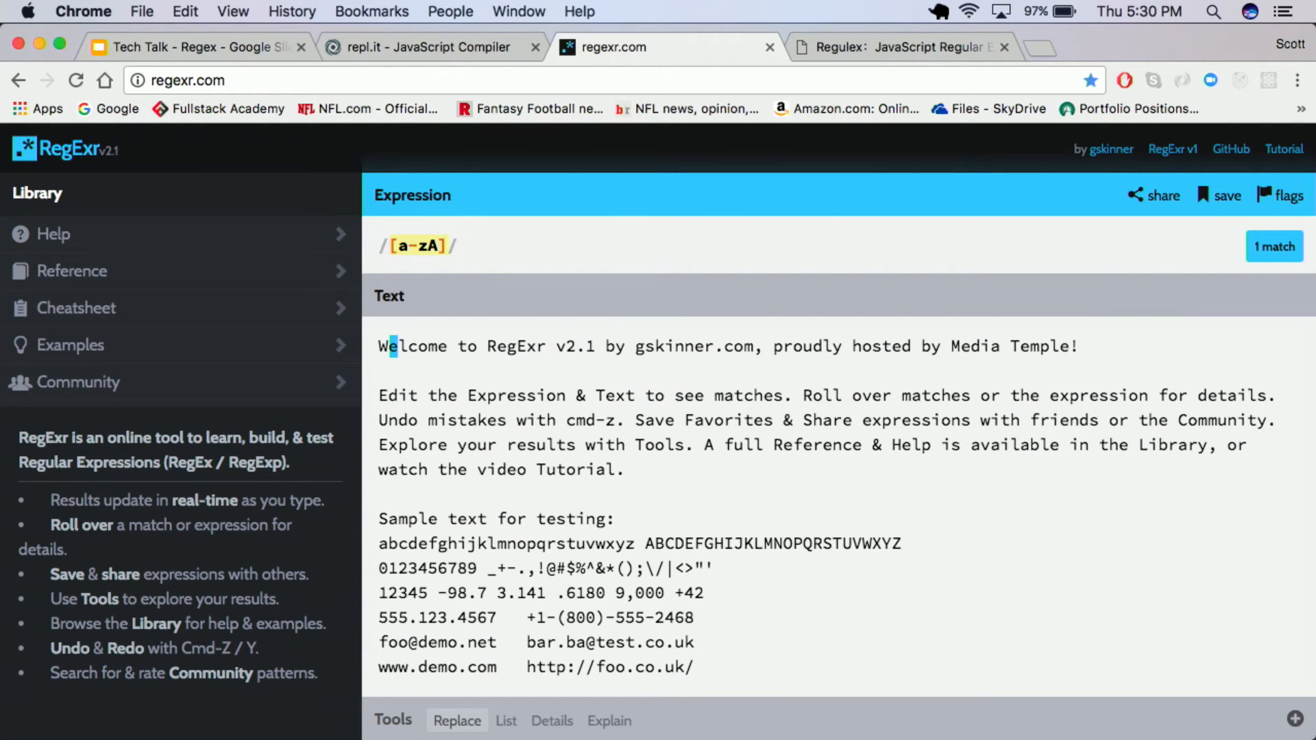
text(-Z)
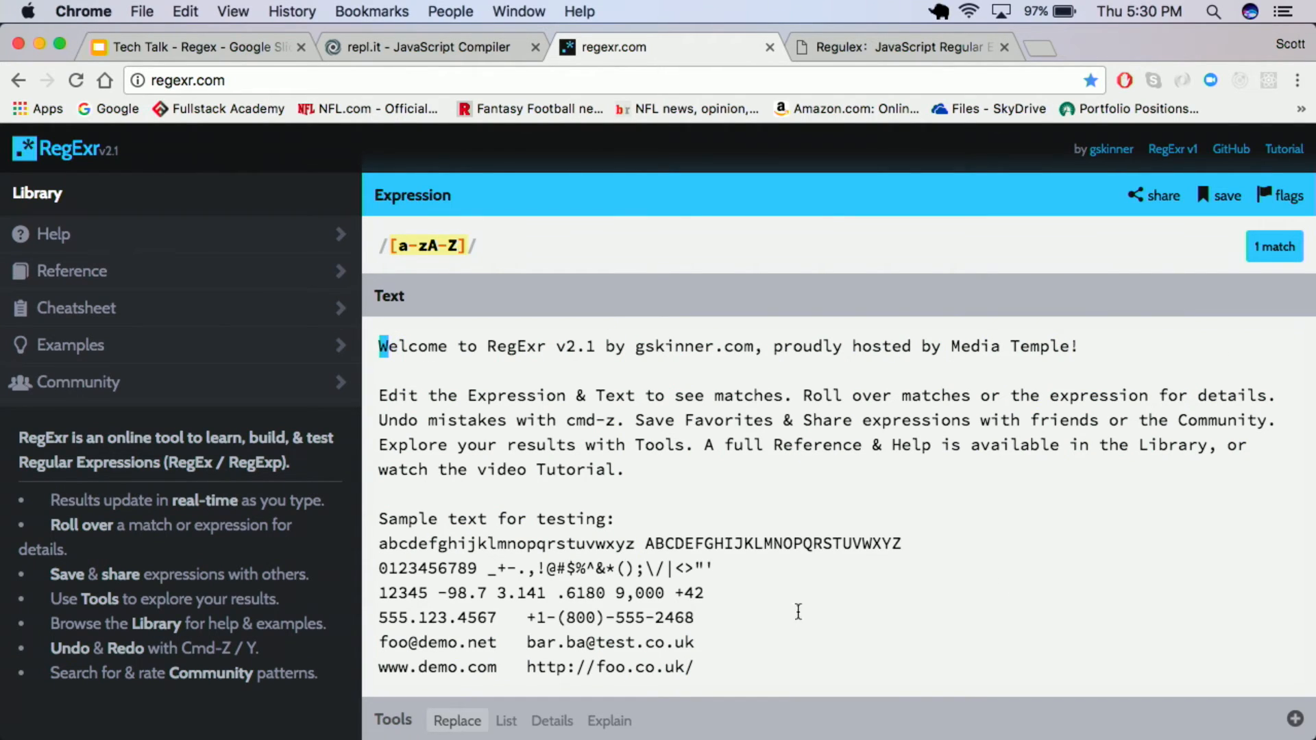
mouse_move(406, 246)
text([0-9)
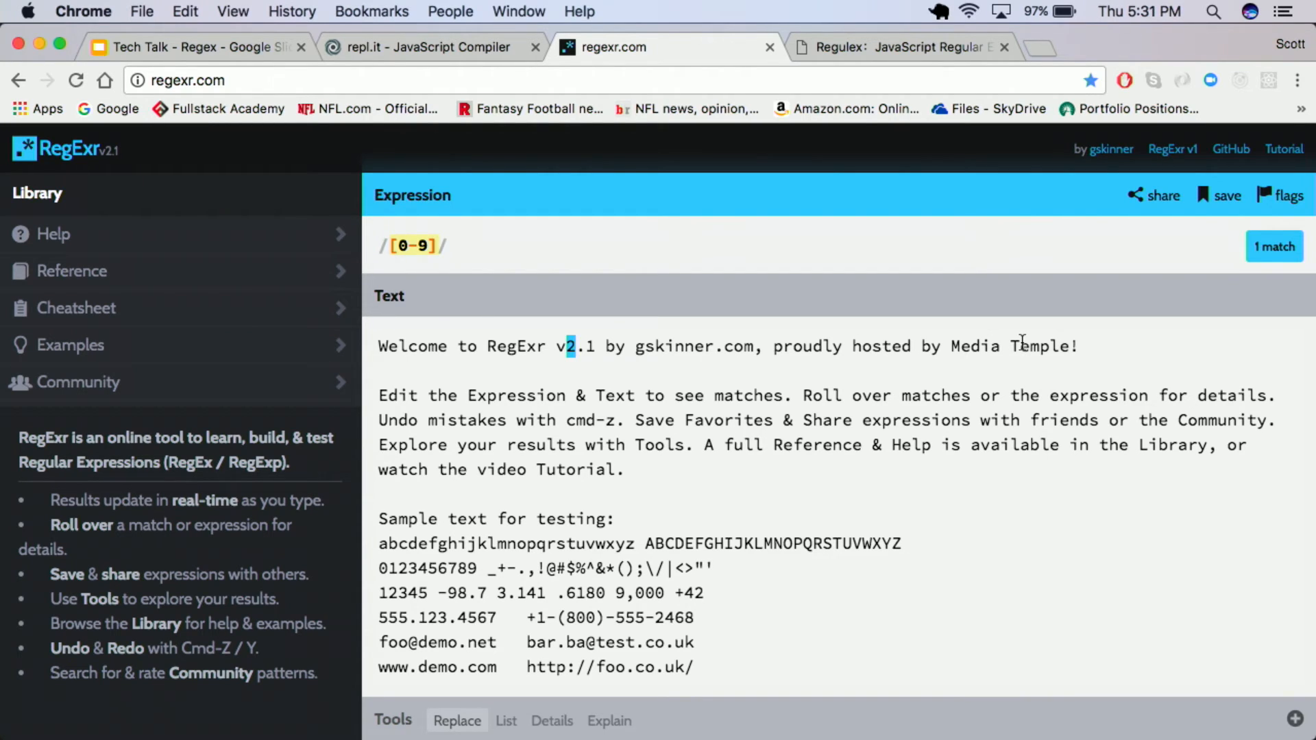
Make the pattern /[0-9]+/g to highlight all 19 digit runs in the text.
text(+)
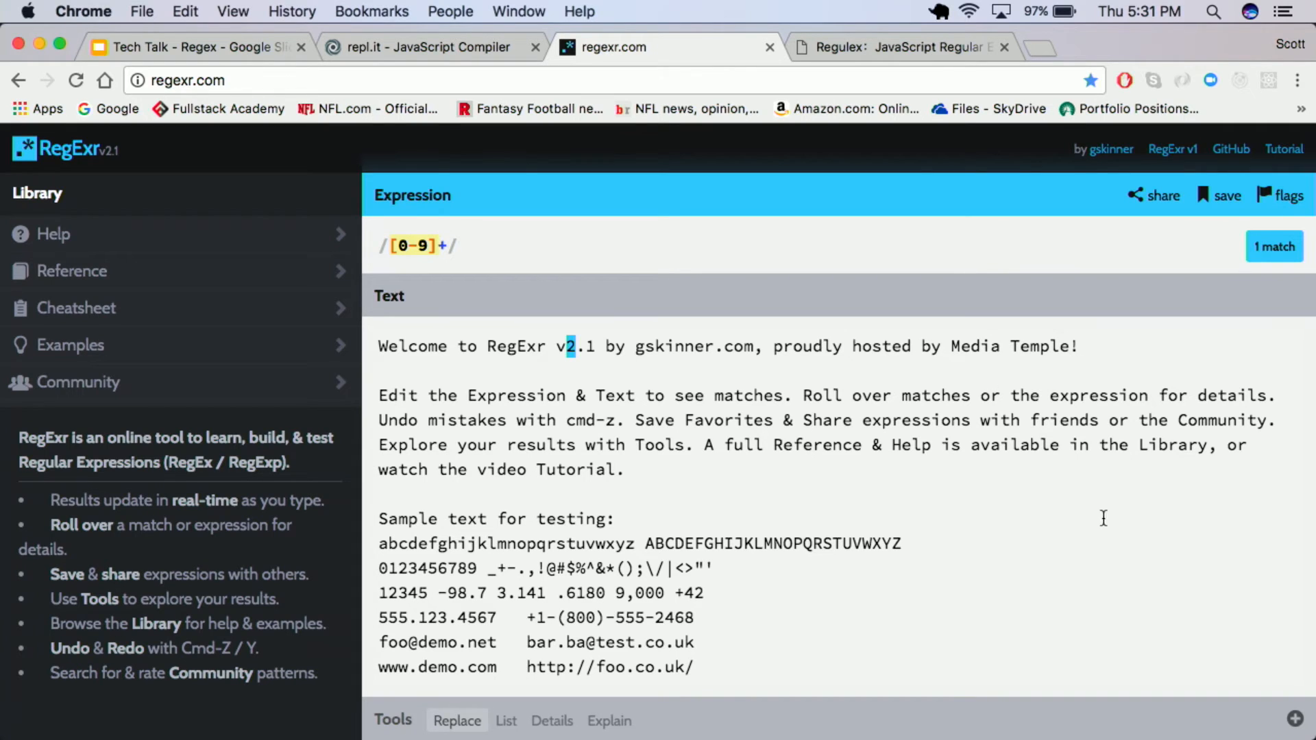
mouse_move(1281, 183)
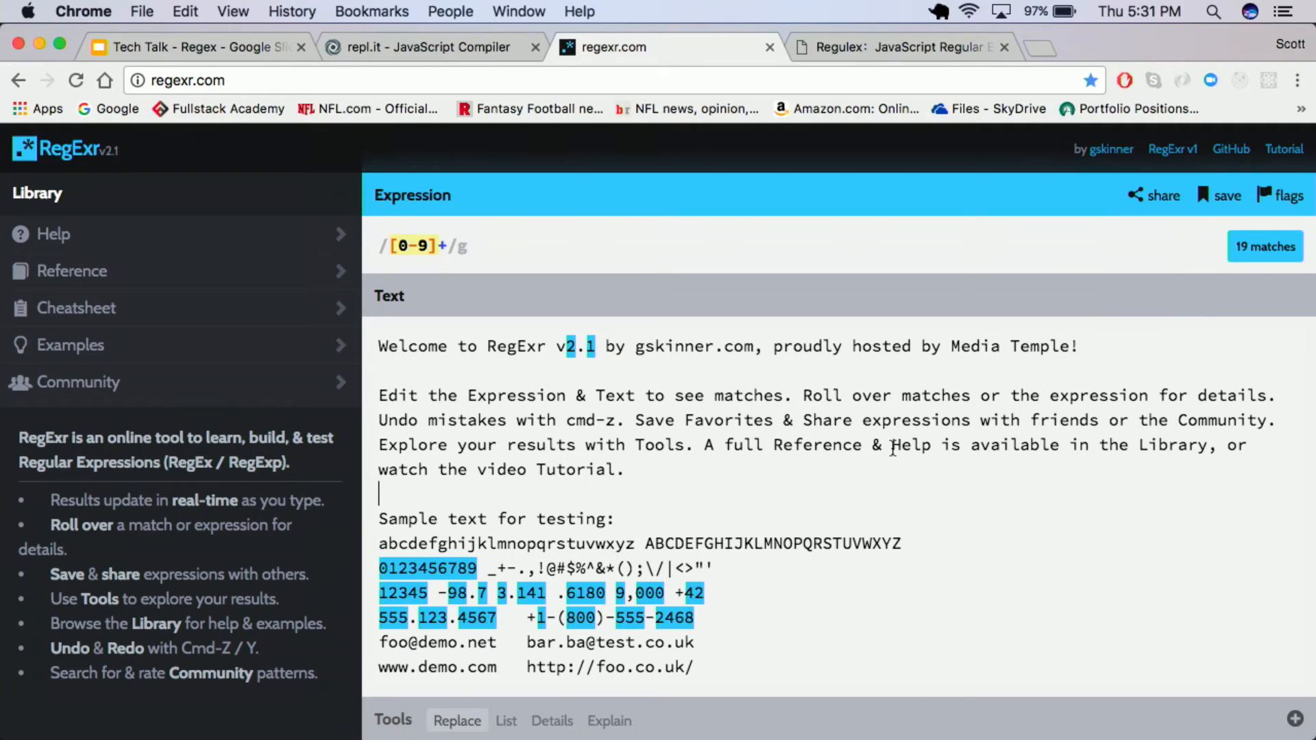
mouse_move(443, 245)
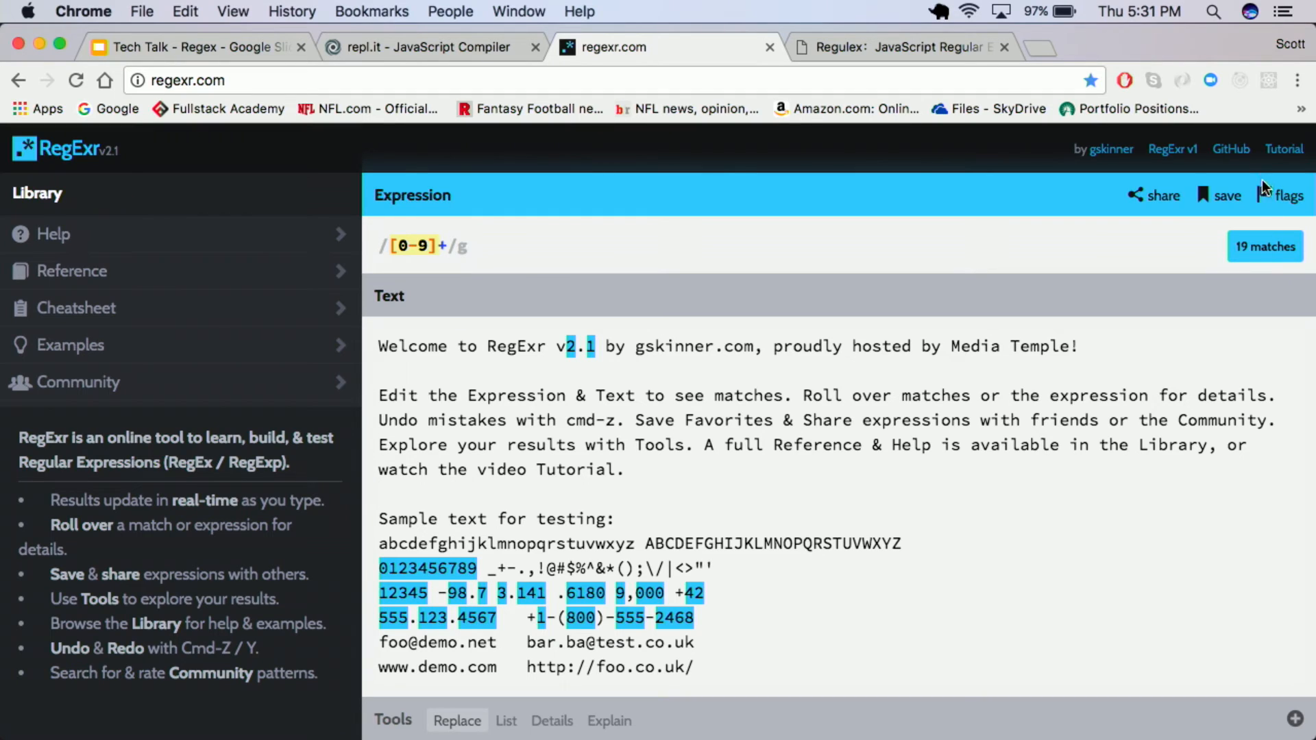
mouse_move(1304, 147)
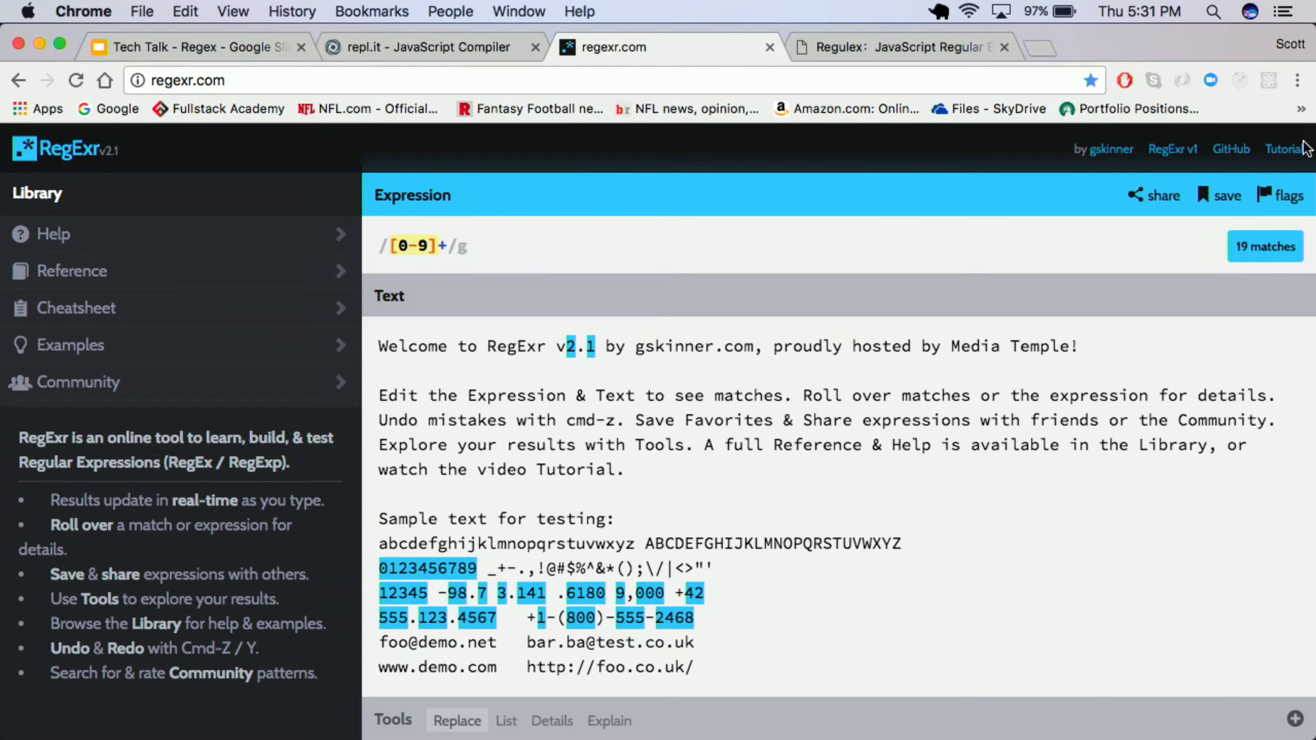
click(1287, 195)
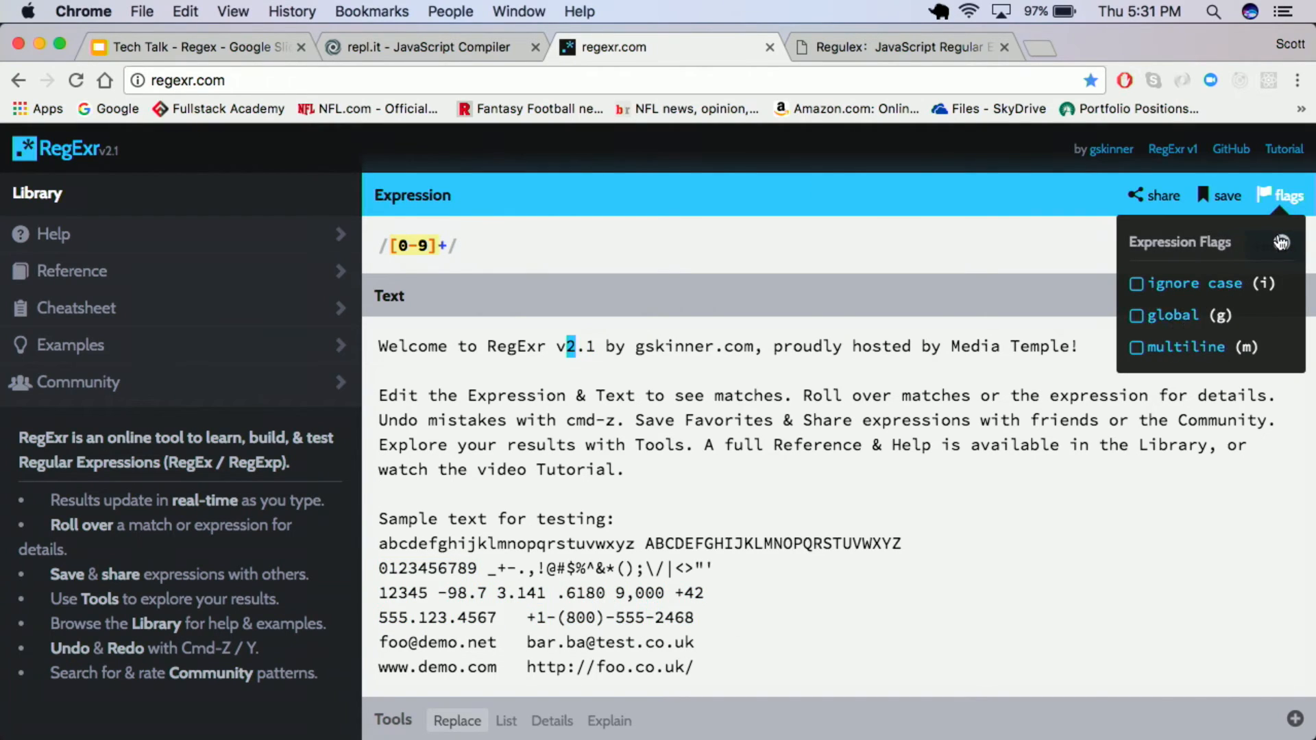
click(1137, 316)
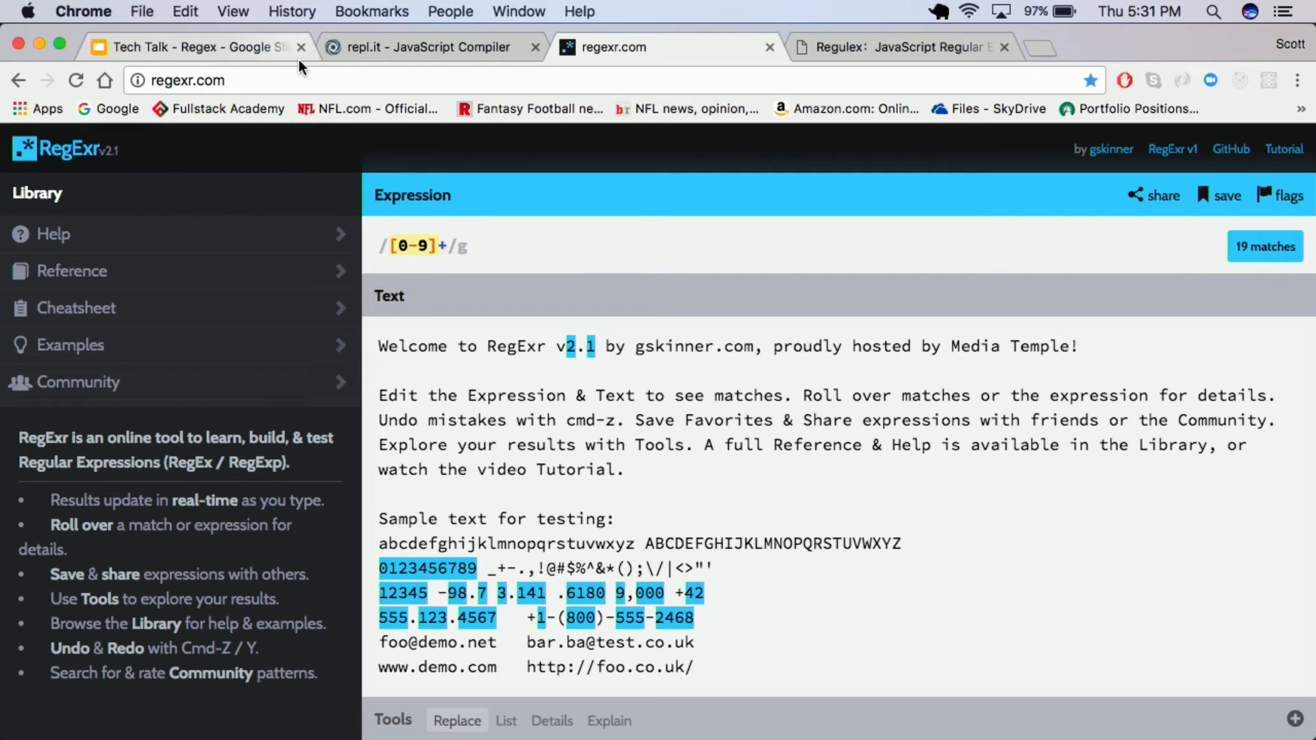
mouse_move(666, 510)
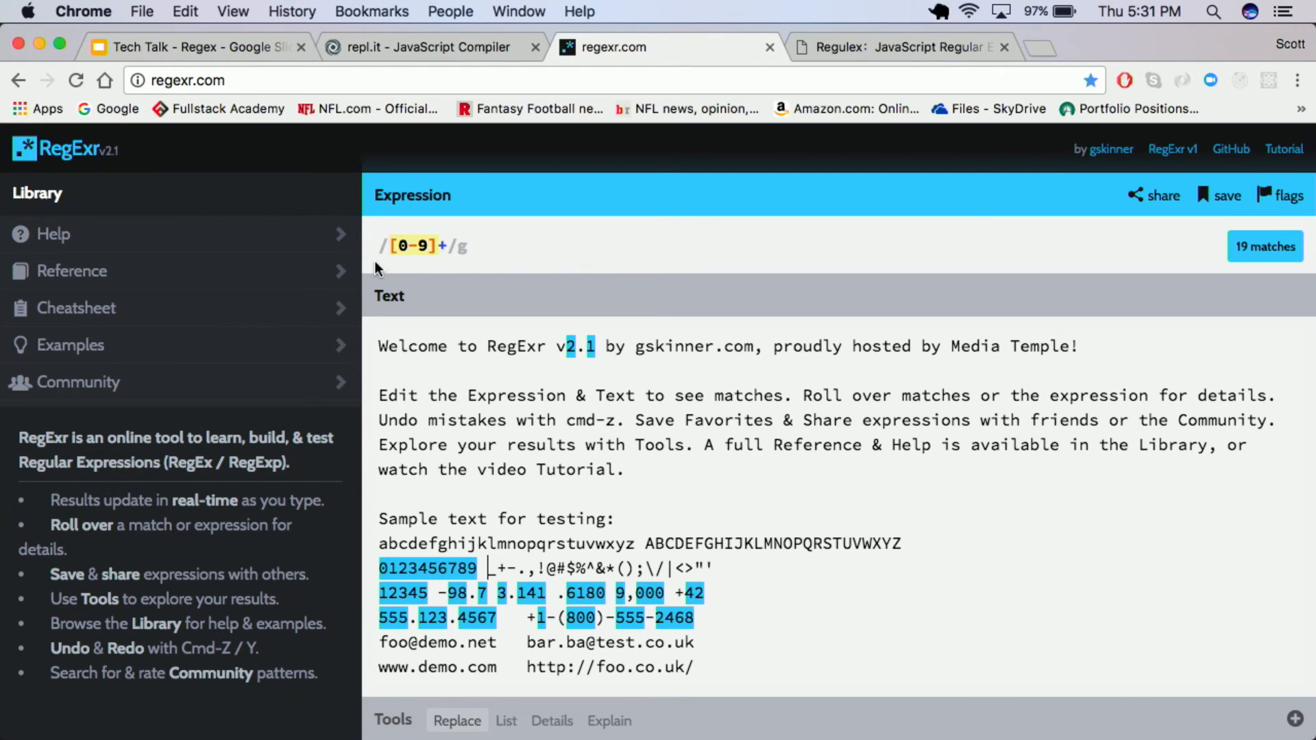
mouse_move(783, 301)
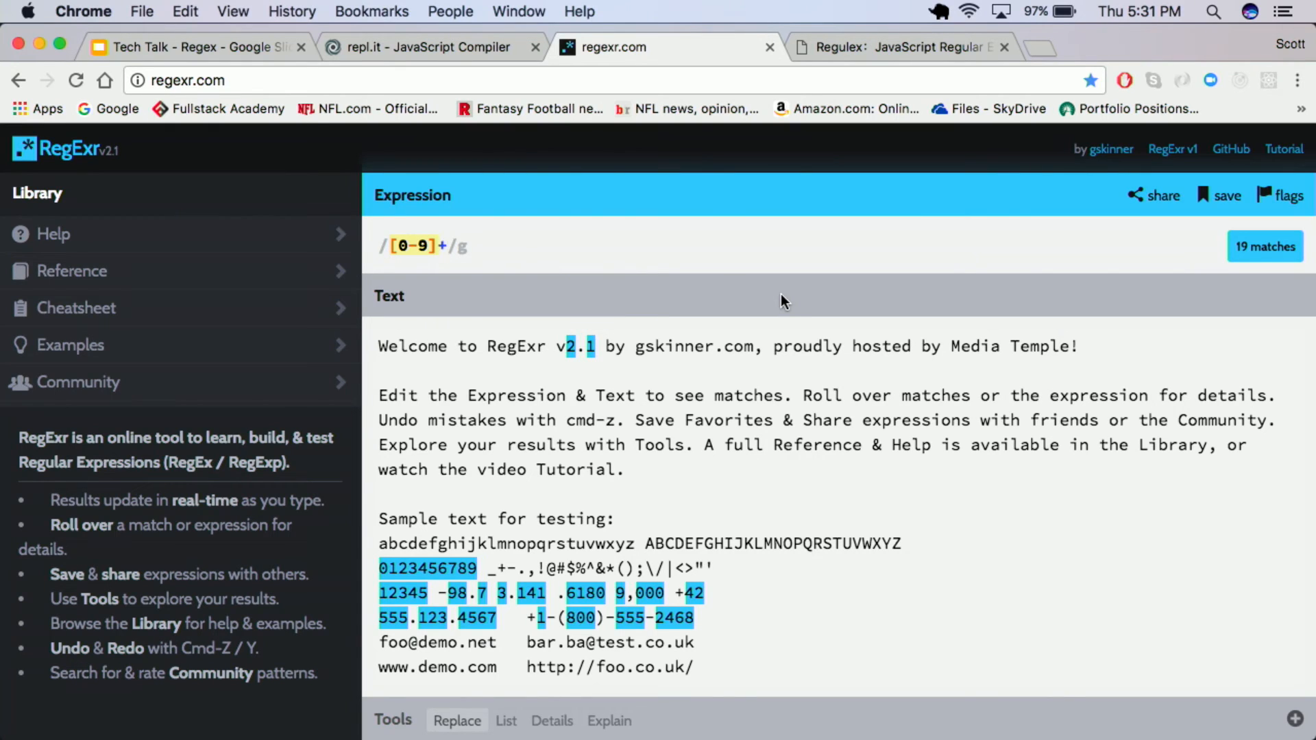
Test quantifiers {3} then {2,3} on [0-9] without global, then clear the expression.
key(Backspace)
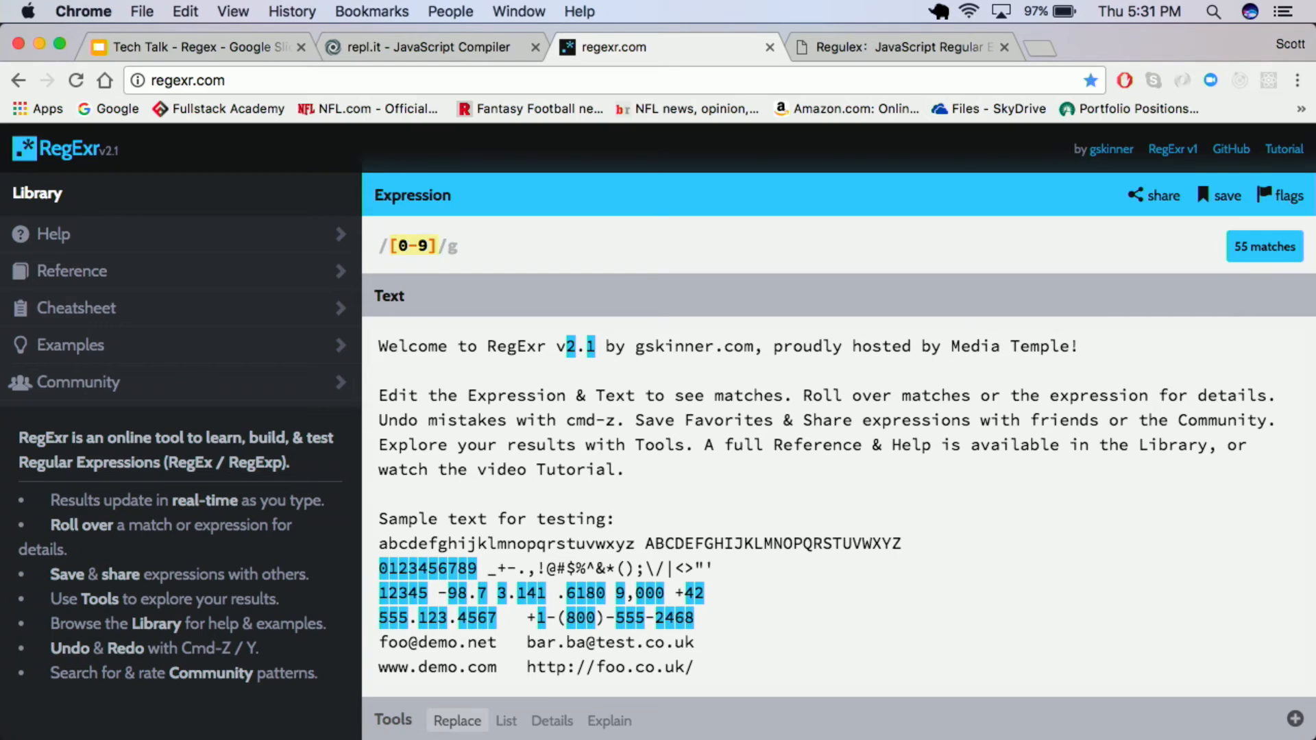
text({3})
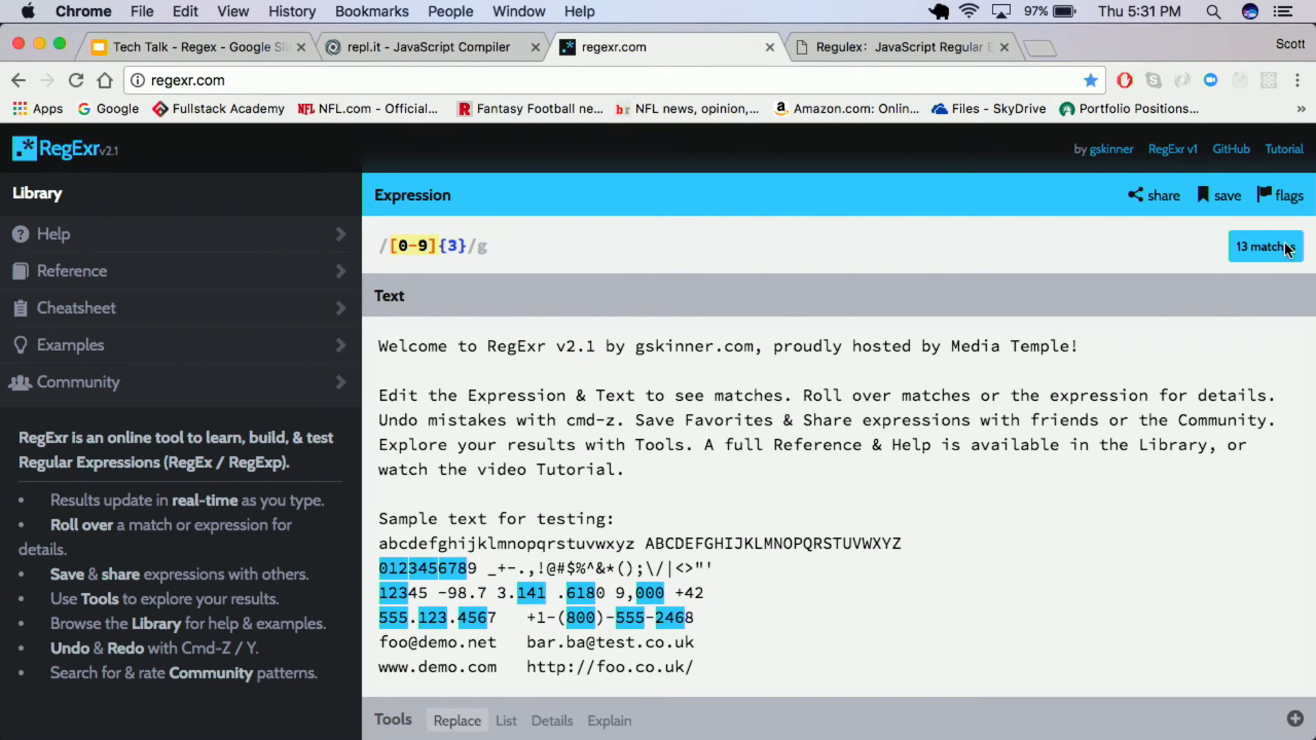
click(1288, 195)
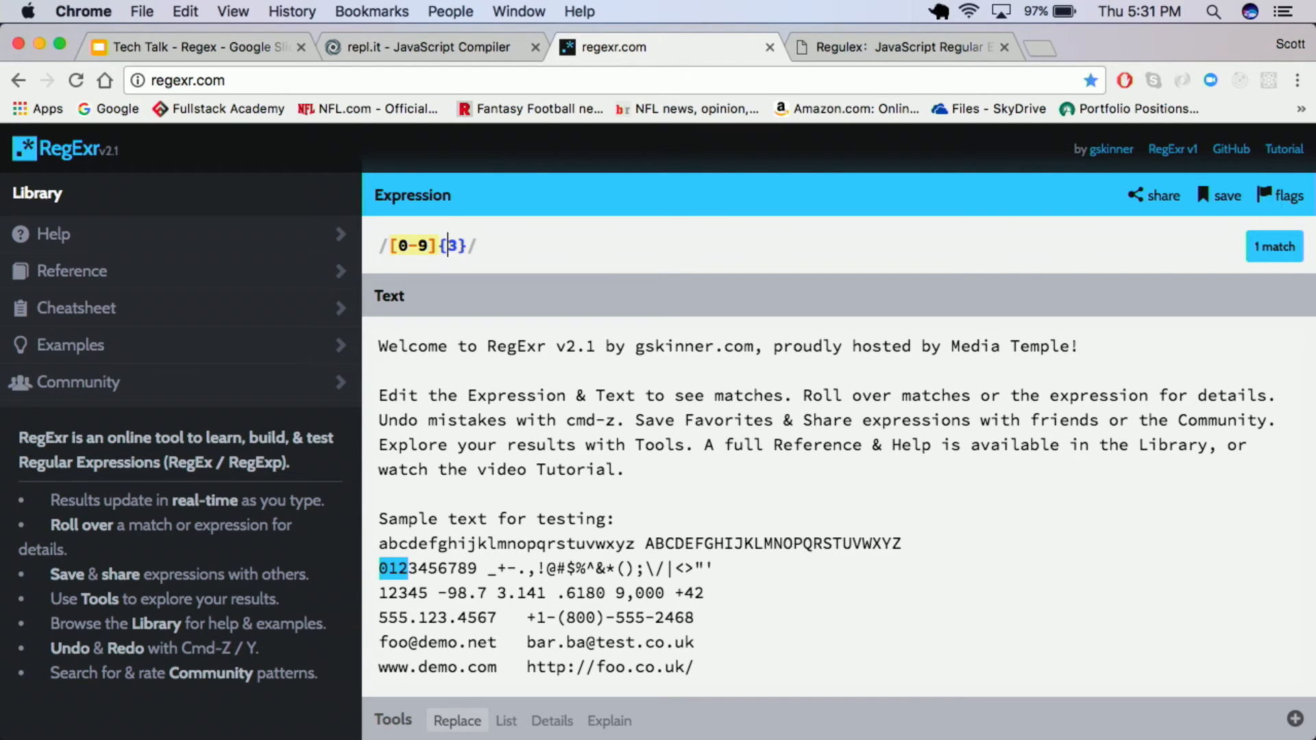
text(2,)
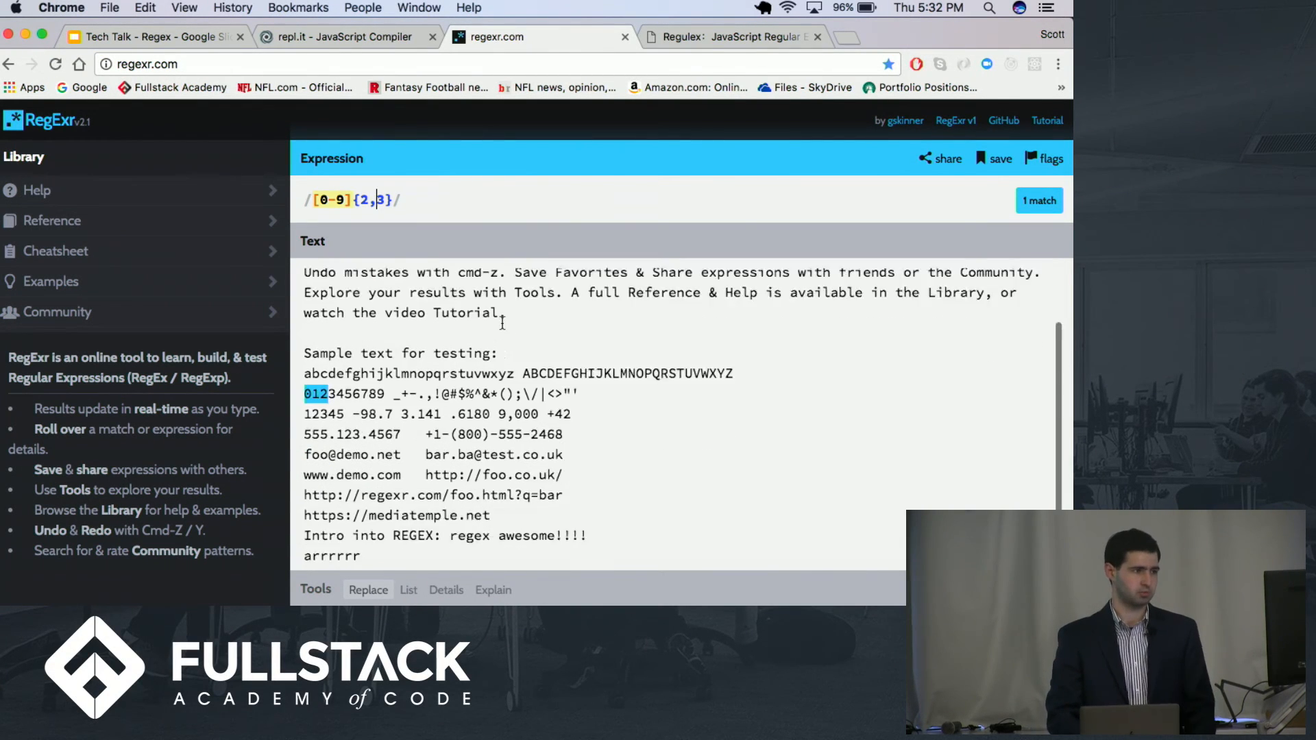
scroll(down, 3)
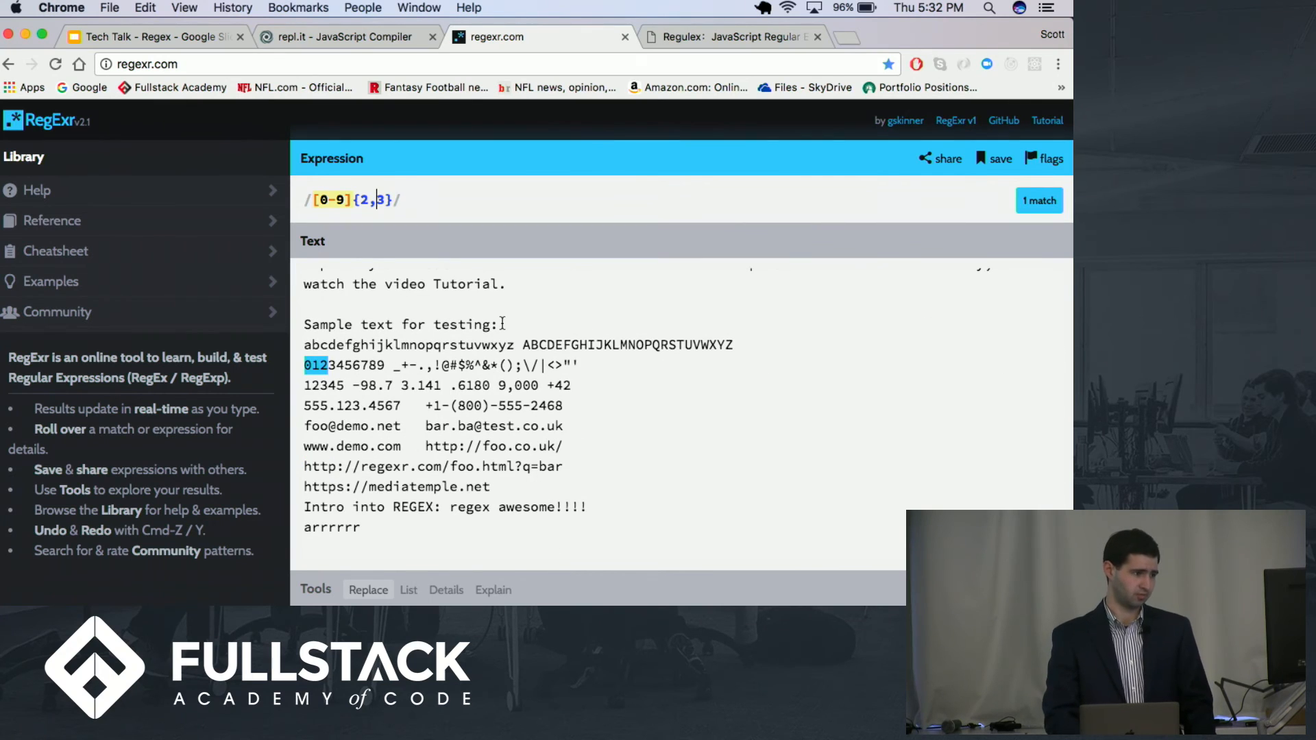
key(Backspace)
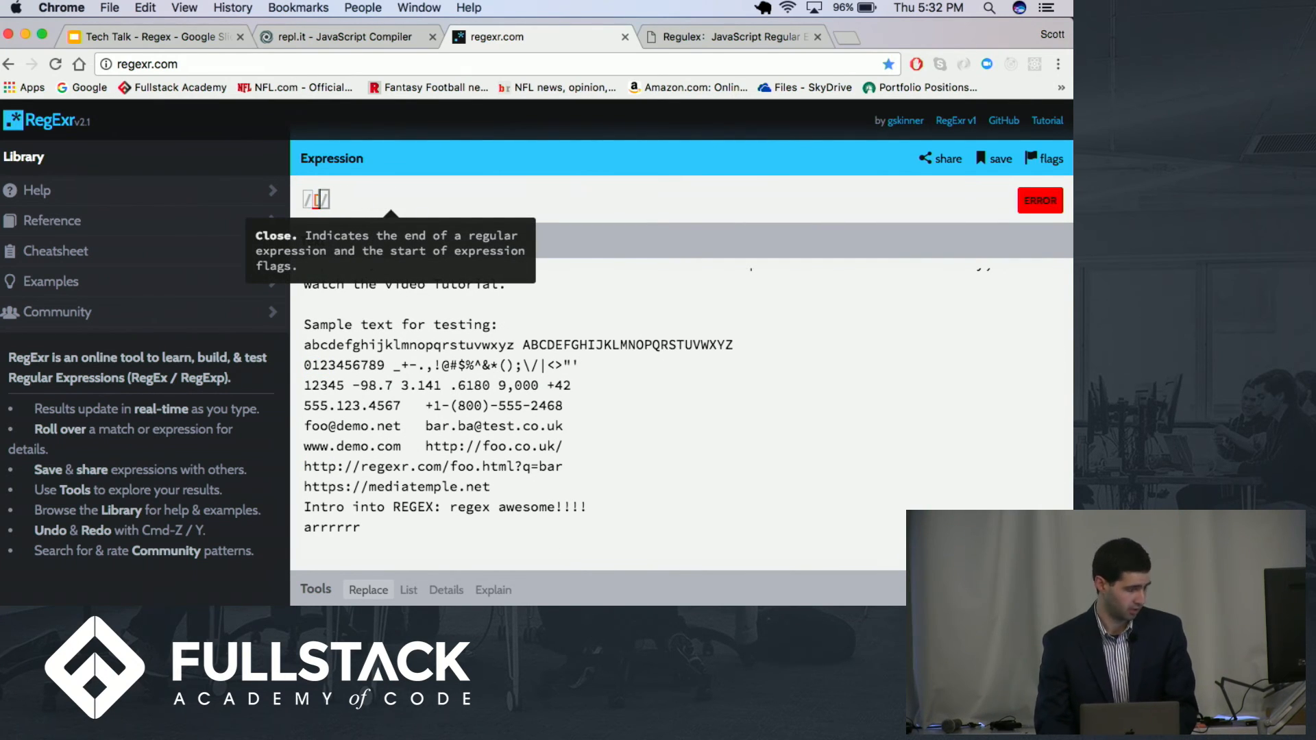
Match every run of r with /r+/g, giving 30 matches including 'rrrrrr' in 'arrrrrr'.
text(r)
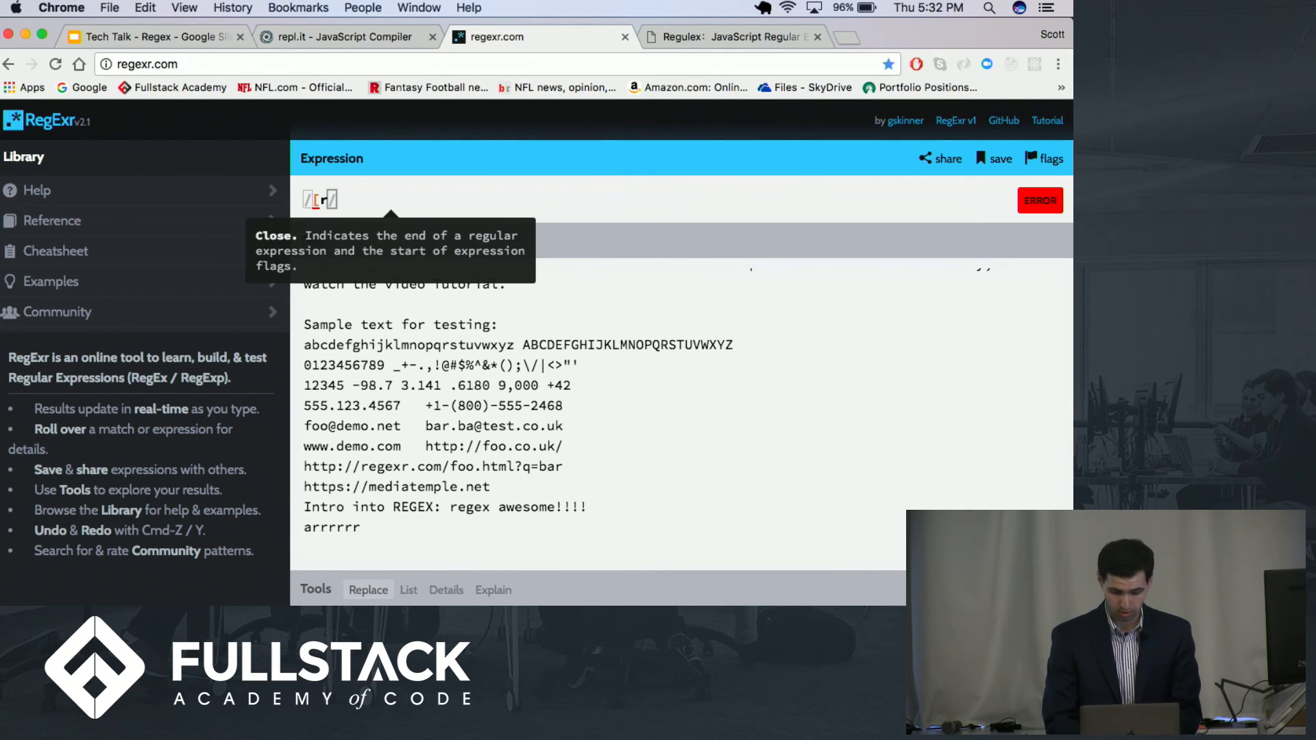
text(+)
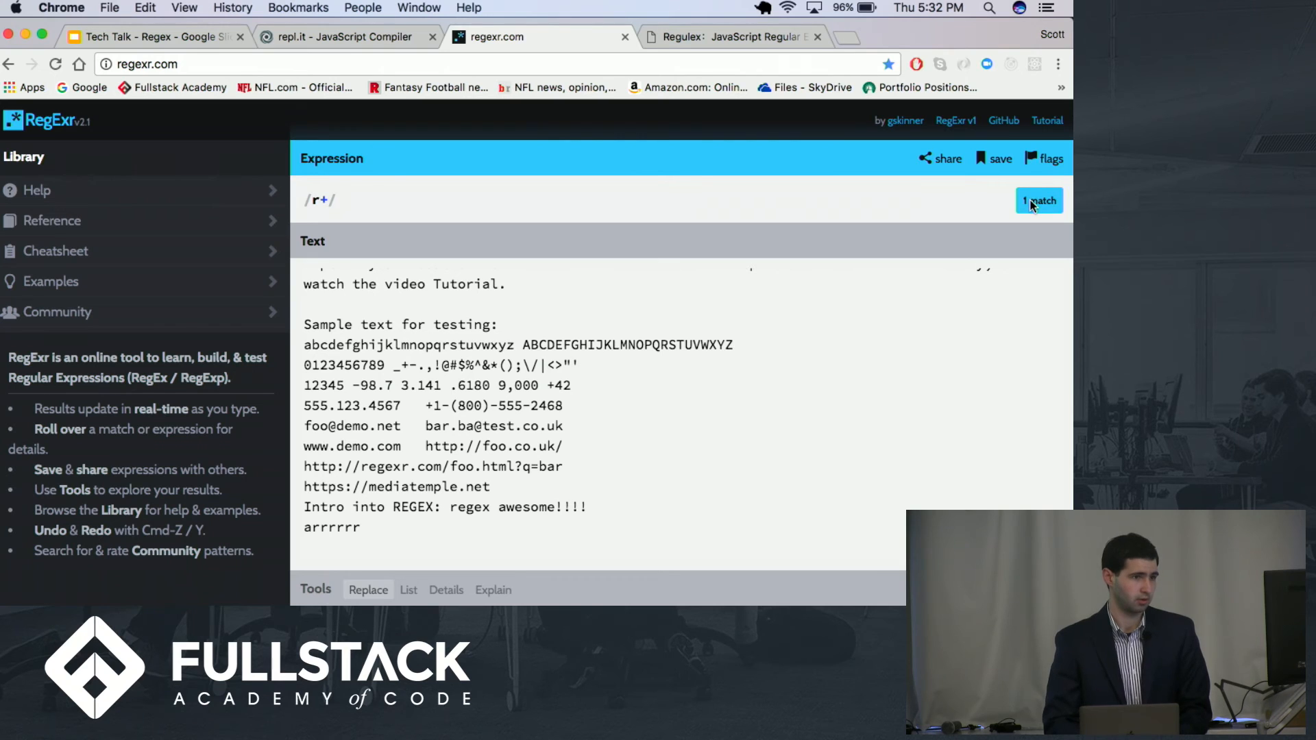
text(g)
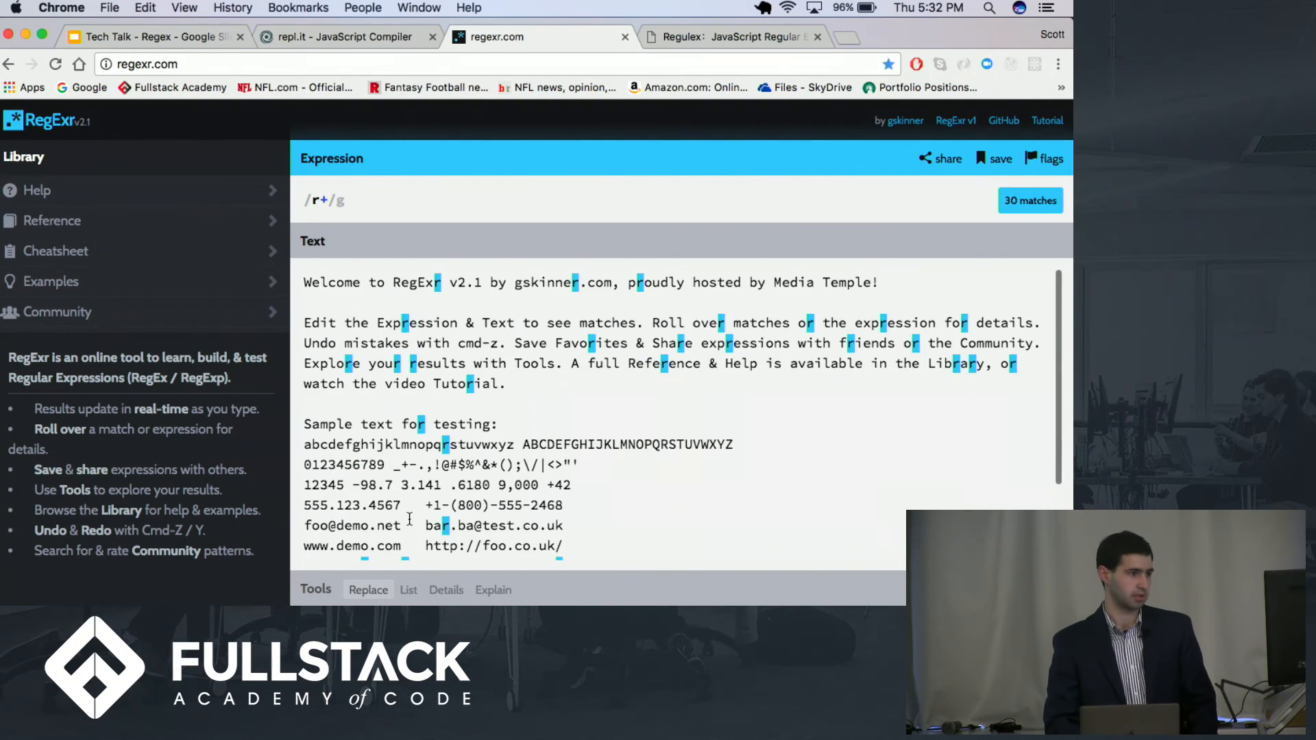
scroll(down, 3)
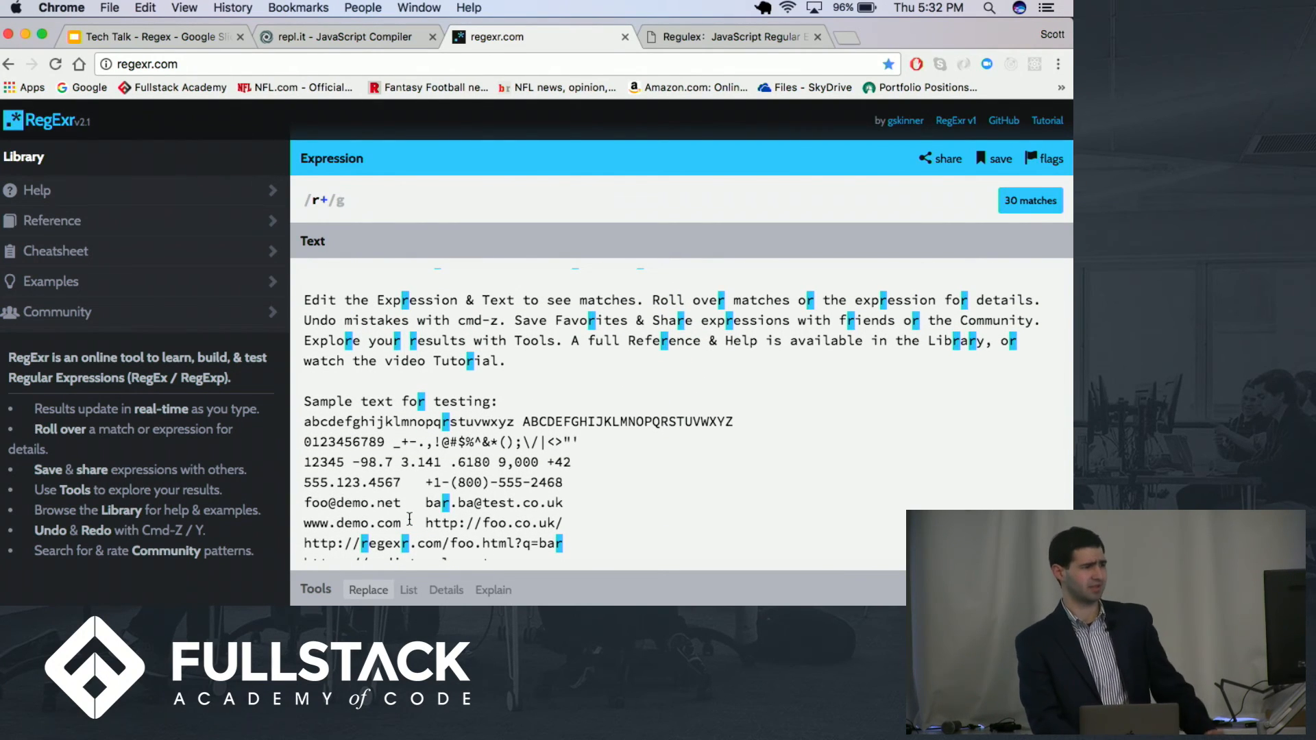
scroll(down, 3)
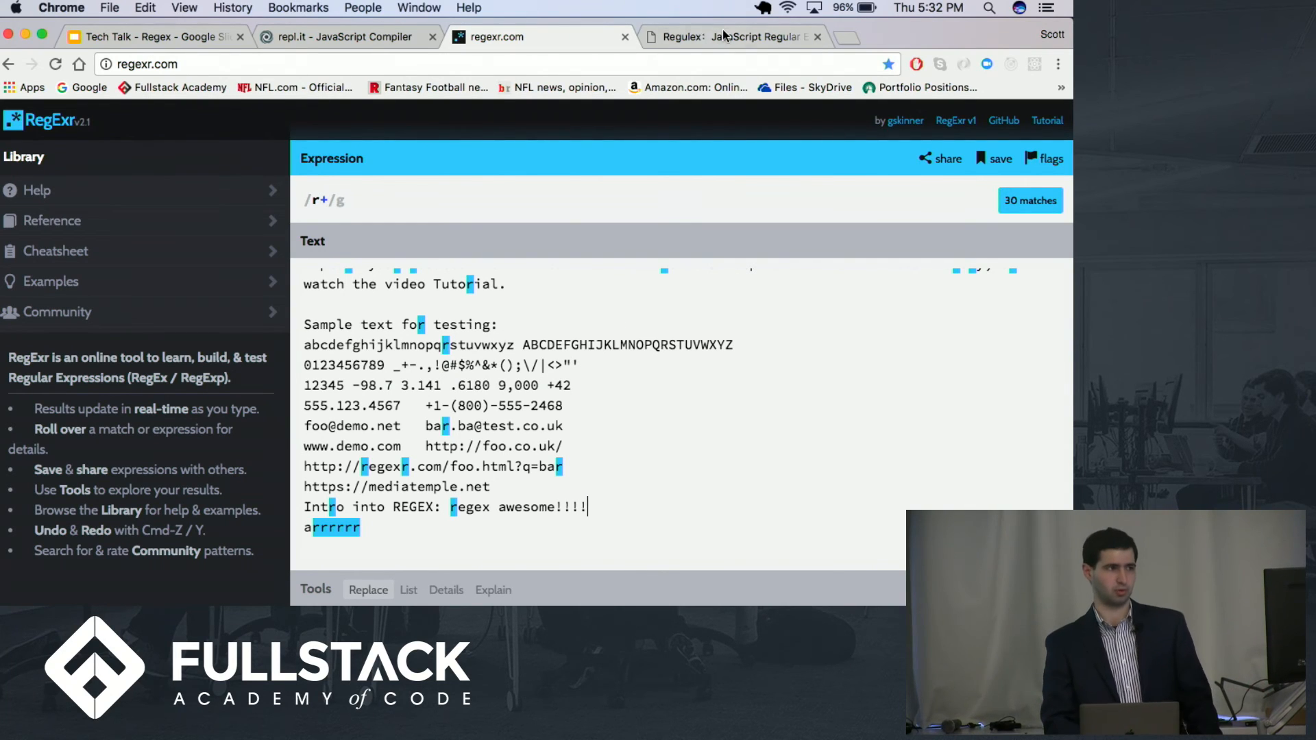
Switch to Regulex and view the \b[a-z]+\b diagram, then focus the expression field.
click(731, 36)
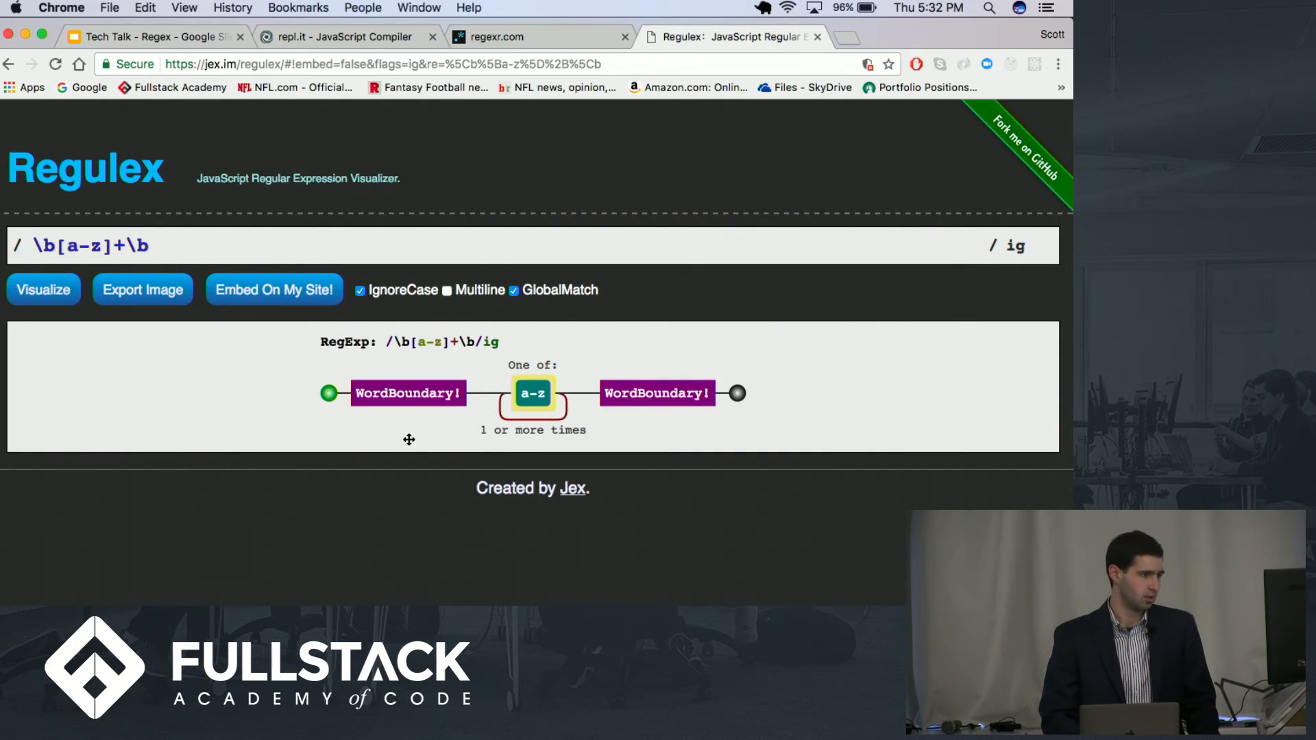
mouse_move(162, 235)
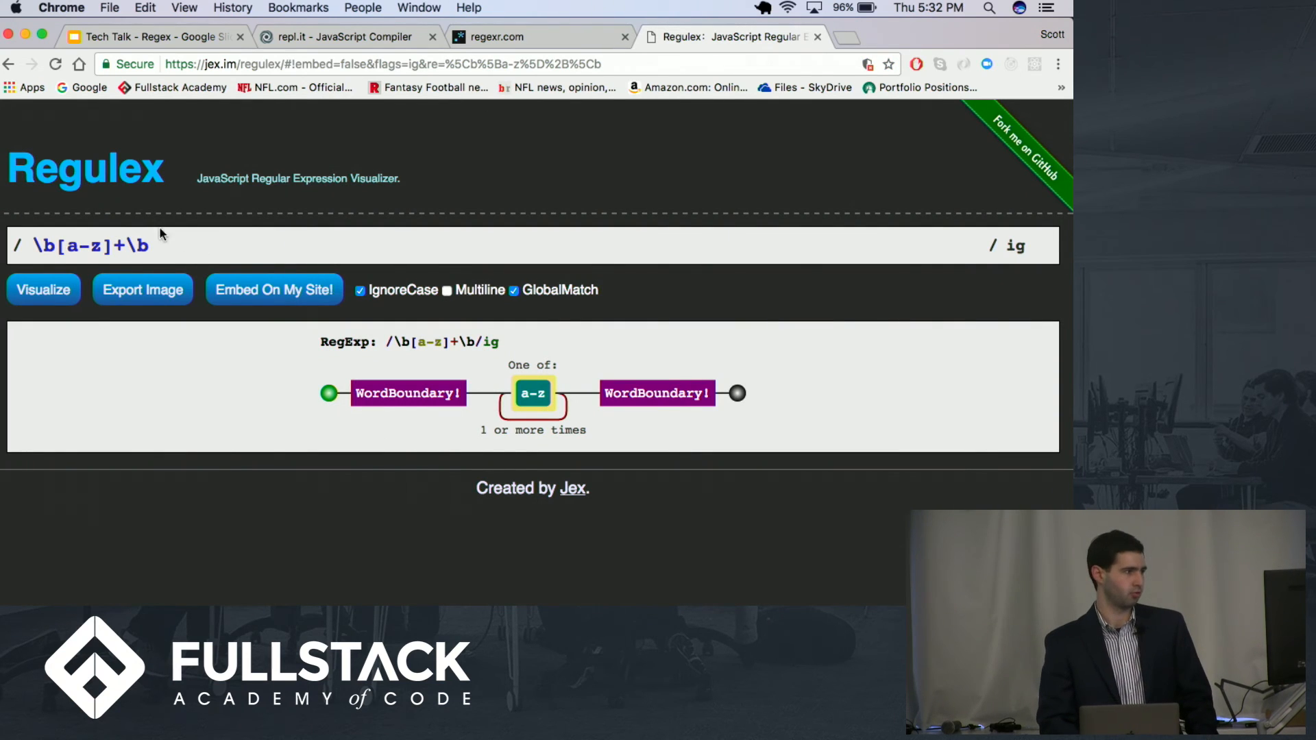
mouse_move(429, 376)
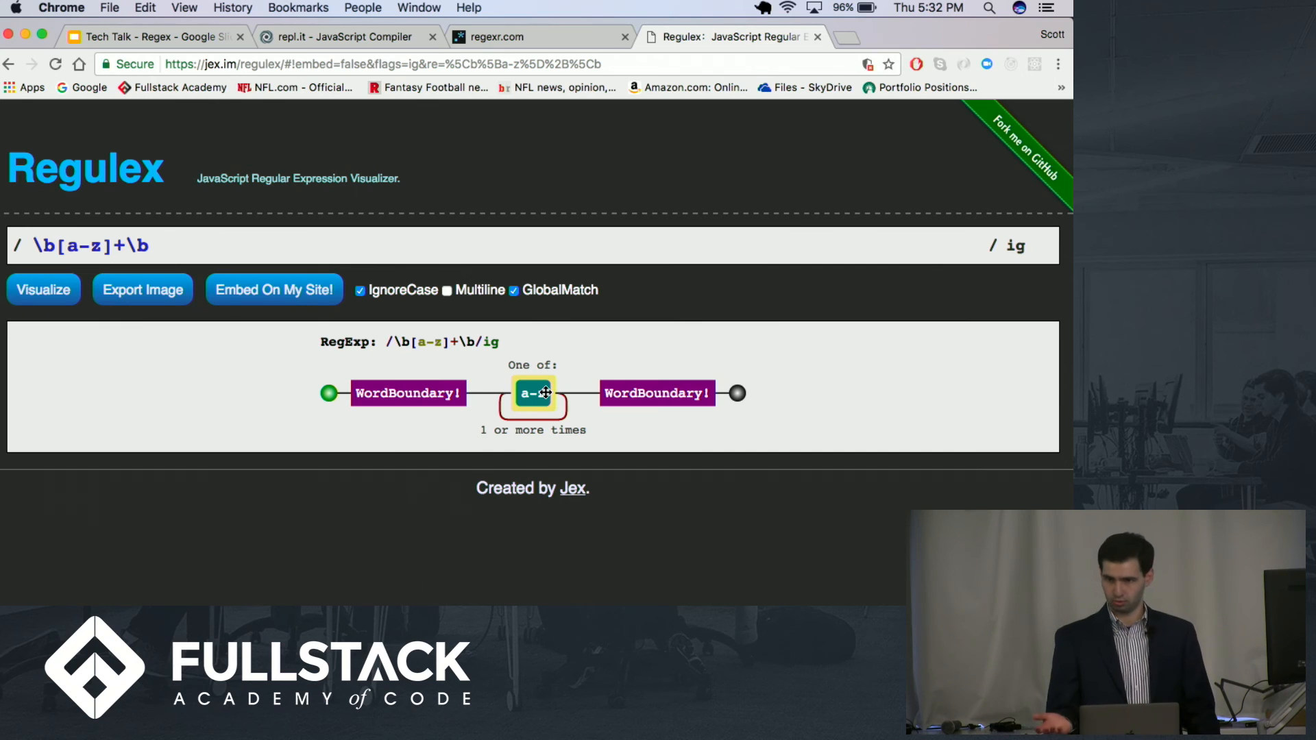
mouse_move(682, 378)
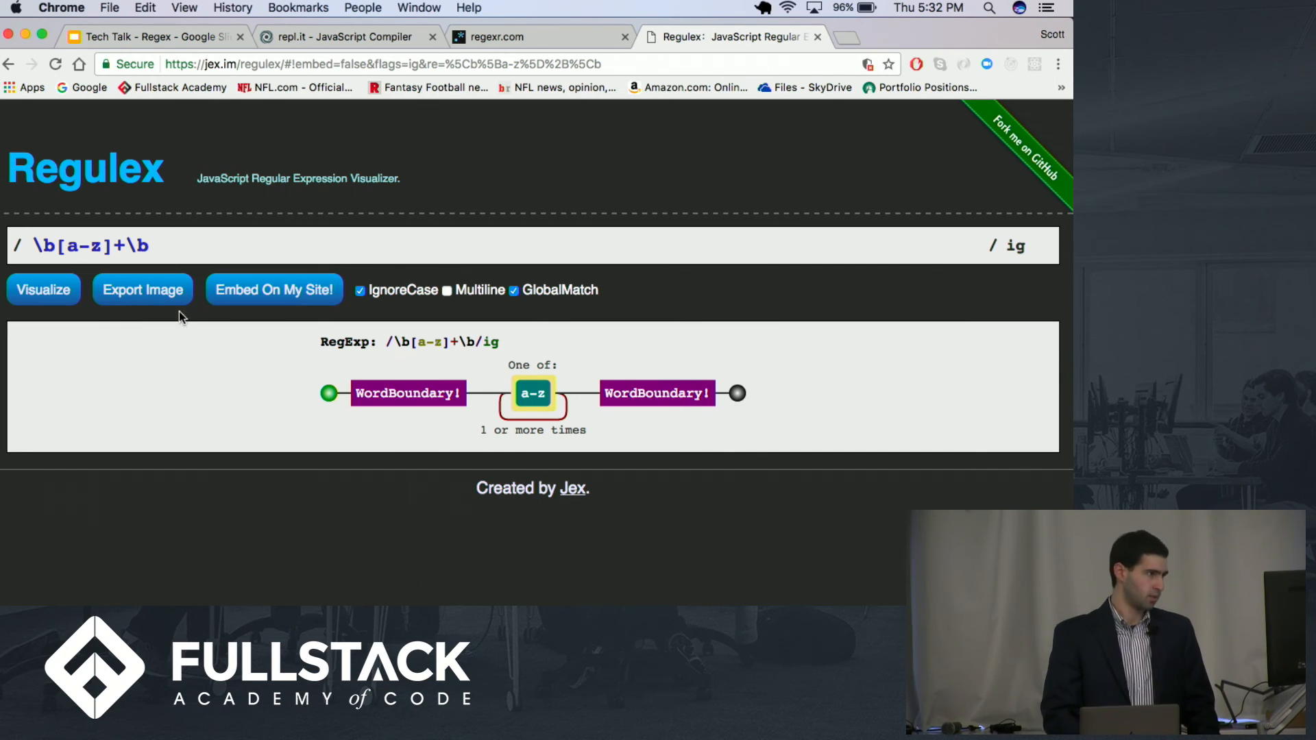
click(336, 246)
text(\d)
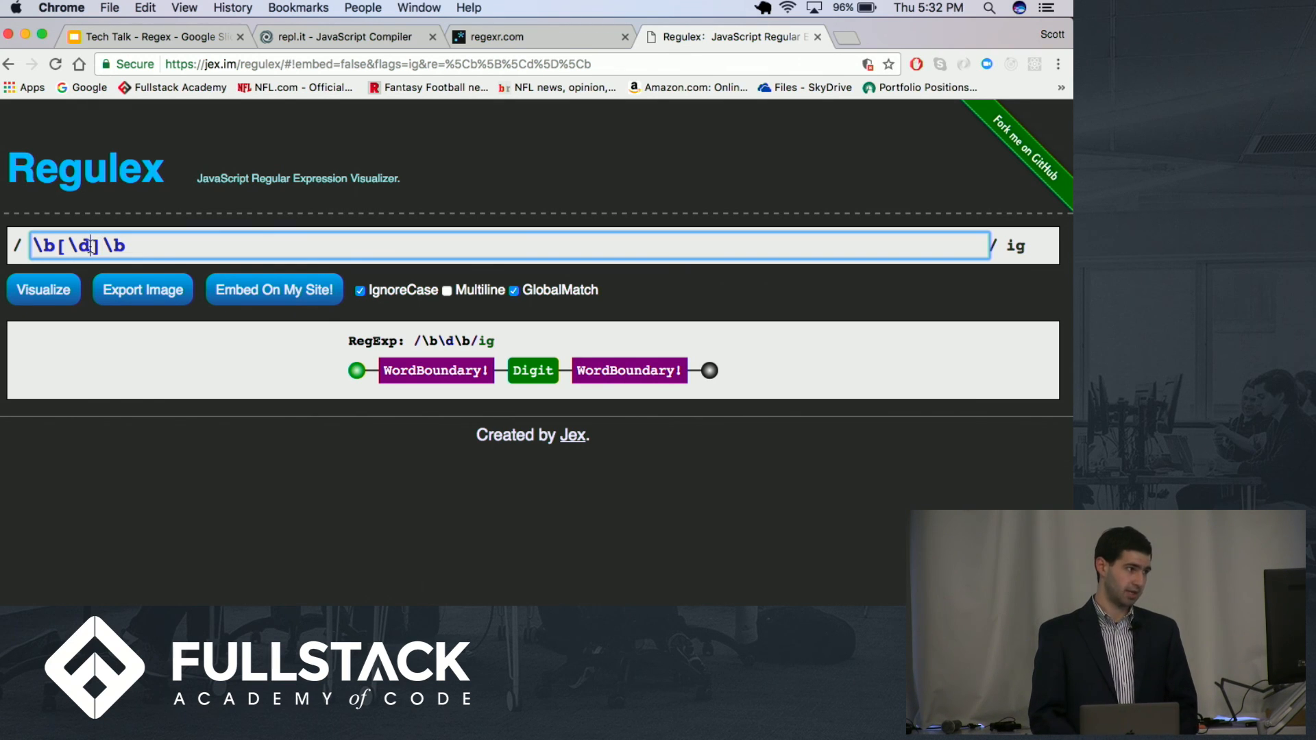
Change the expression to \b[\D]\b so Regulex shows WordBoundary, NonDigit, WordBoundary.
text(D)
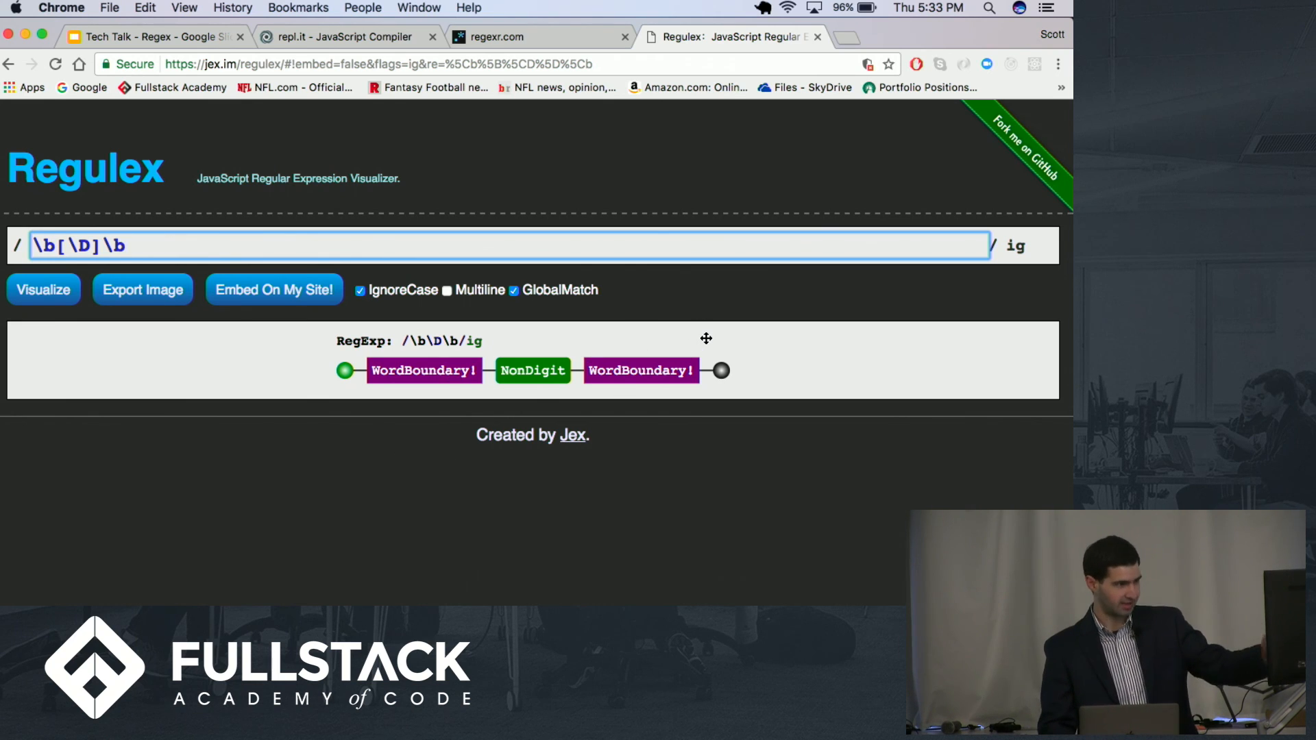
mouse_move(521, 380)
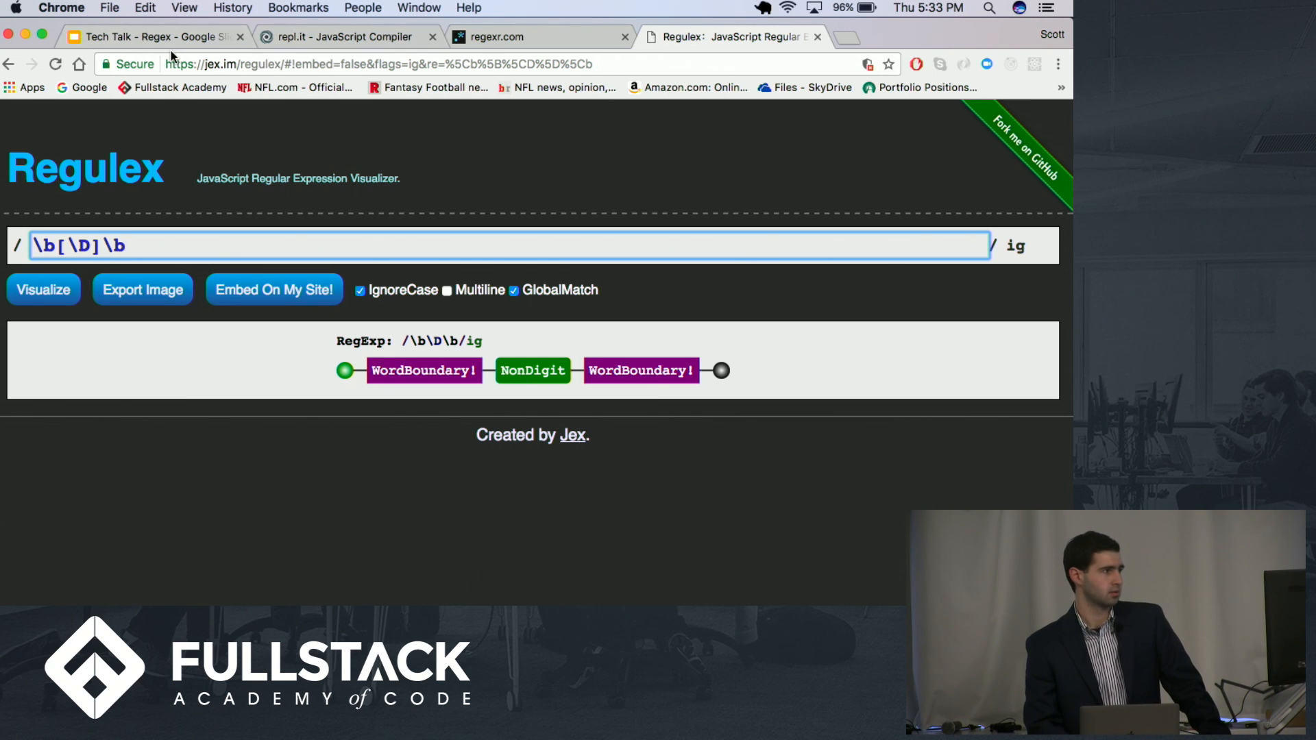
Return to the Tech Talk slides and present the Regex Resources slide.
click(155, 36)
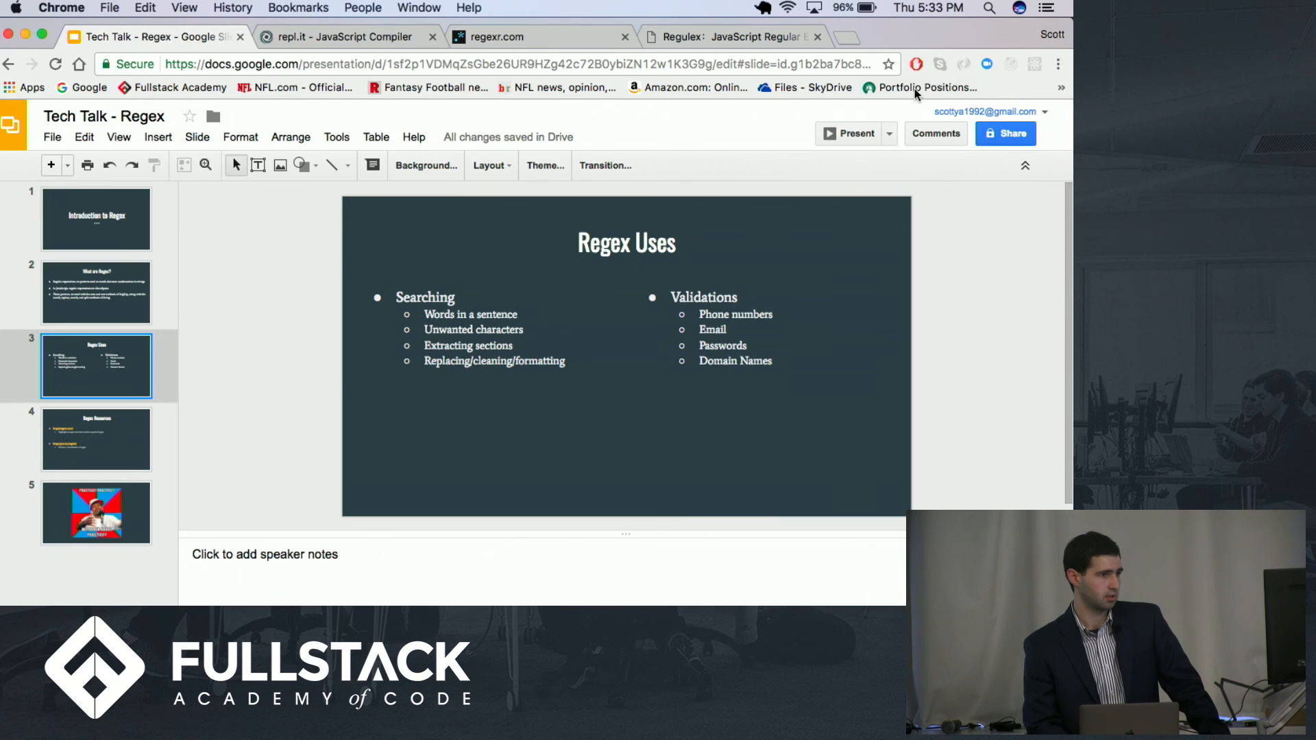
click(853, 133)
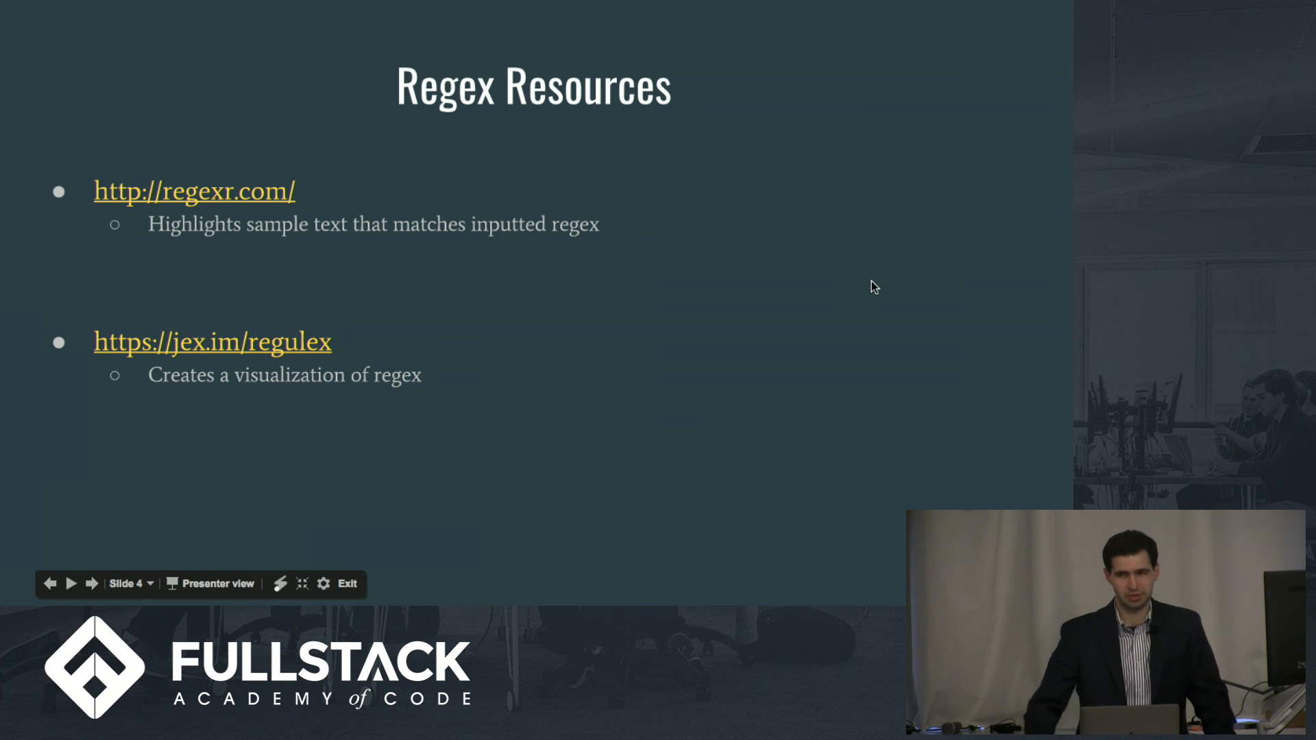